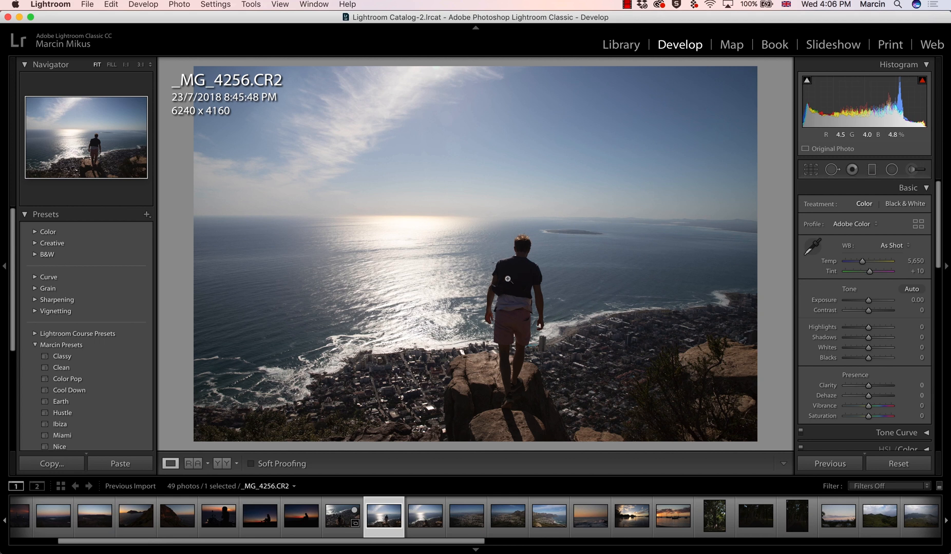
{"action": "mouse_move", "coordinate": [513, 358]}
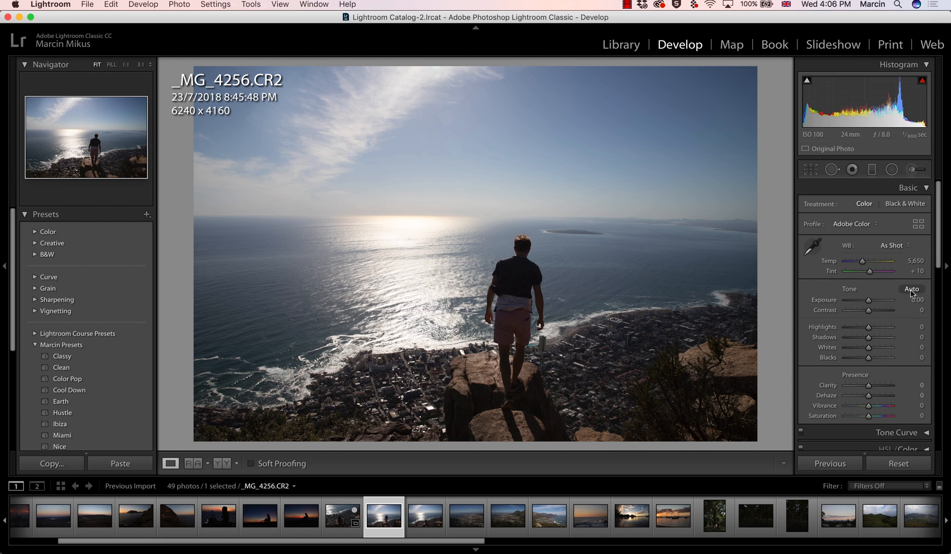
Apply Auto tone to the cliff-top ocean photo and collapse the Detail panel.
{"action": "left_click", "coordinate": [911, 289]}
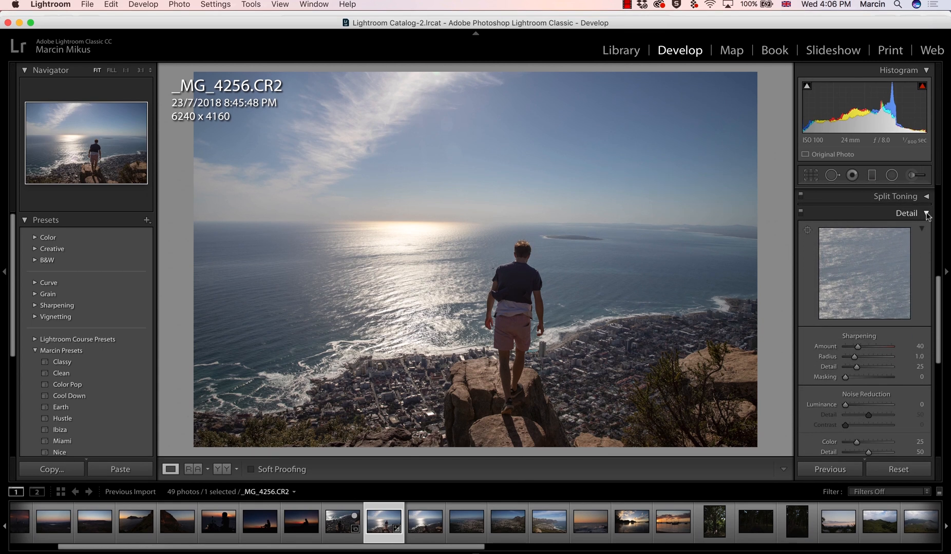
{"action": "left_click", "coordinate": [924, 213]}
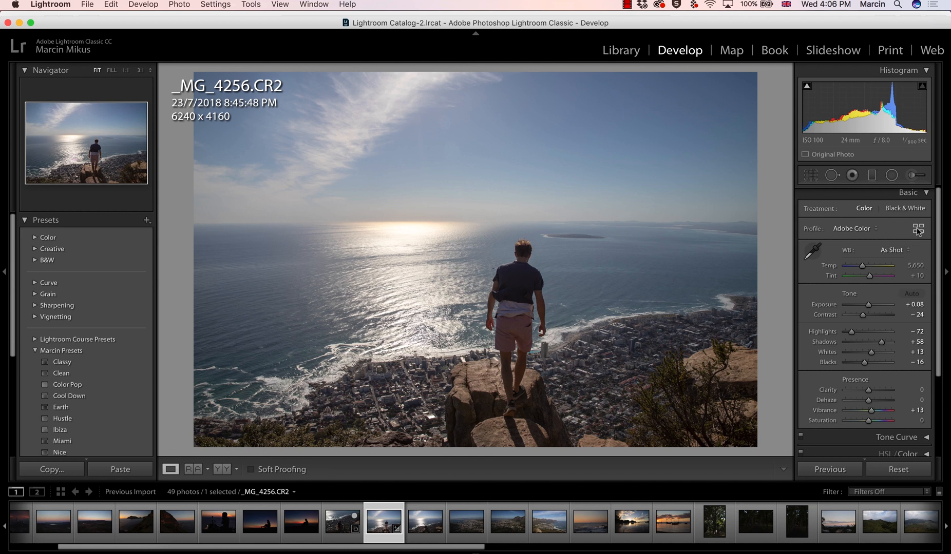
Browse the profile groups and apply the Taipei profile to the cliff-top ocean photo.
{"action": "left_click", "coordinate": [917, 230]}
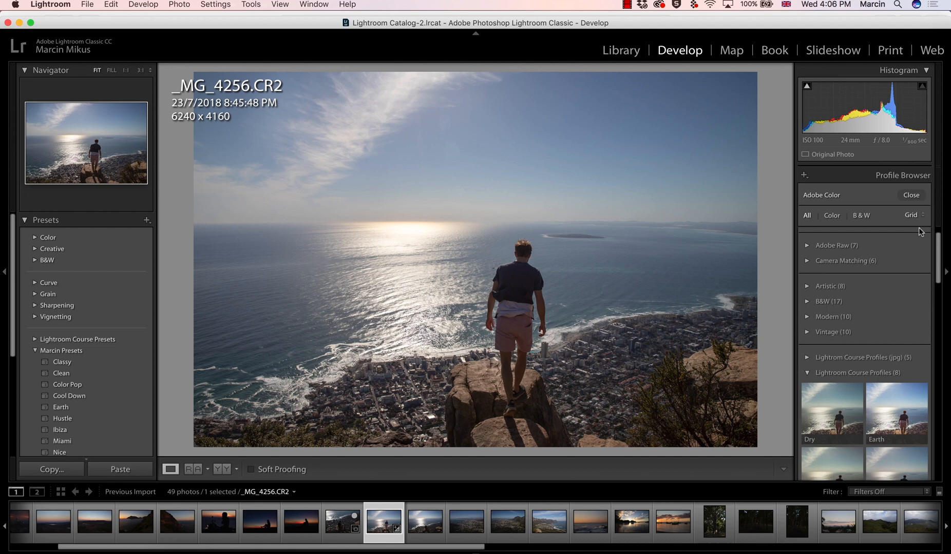
{"action": "scroll", "scroll_direction": "down", "scroll_amount": 3}
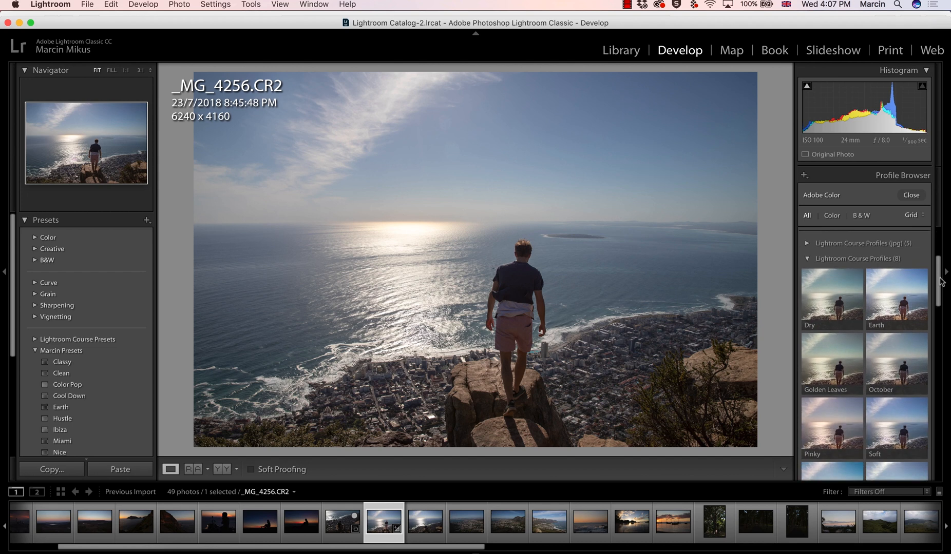
{"action": "mouse_move", "coordinate": [896, 293]}
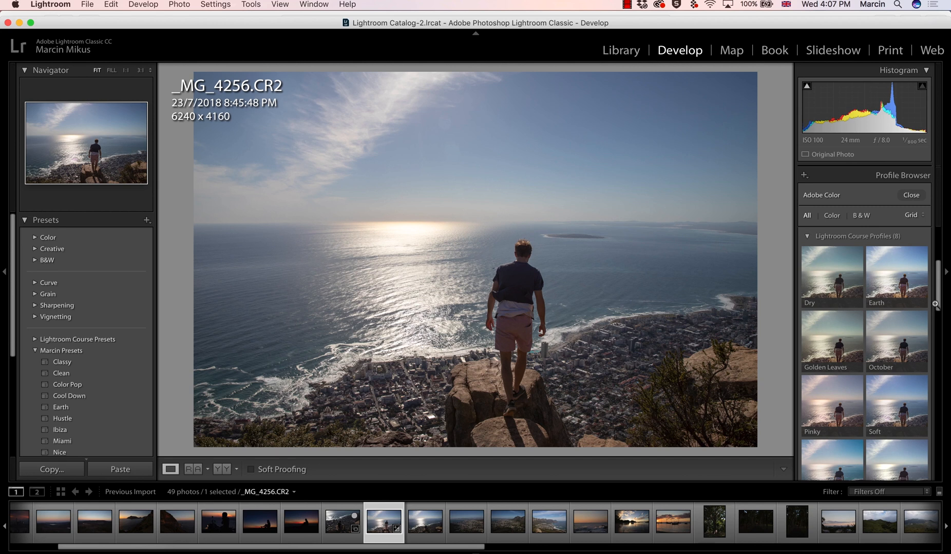
{"action": "mouse_move", "coordinate": [896, 277]}
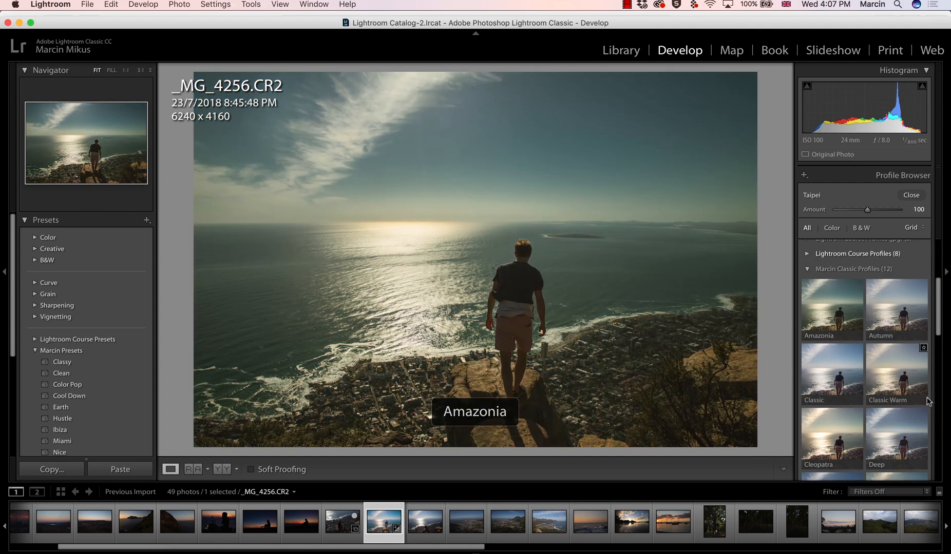
{"action": "scroll", "scroll_direction": "down", "scroll_amount": 3}
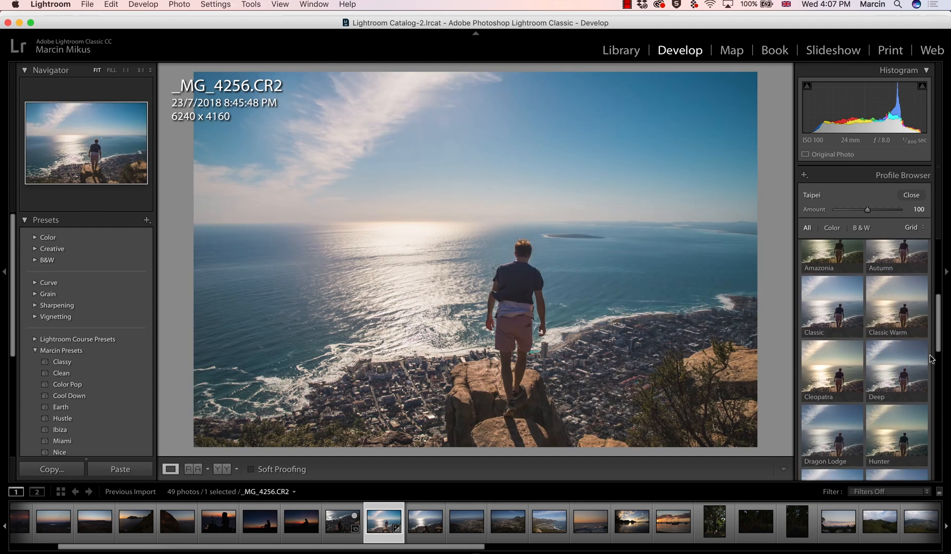
Preview the neighbouring cliff shots, then open the dusk hills-and-lake photo _MG_3948.
{"action": "left_click", "coordinate": [424, 521]}
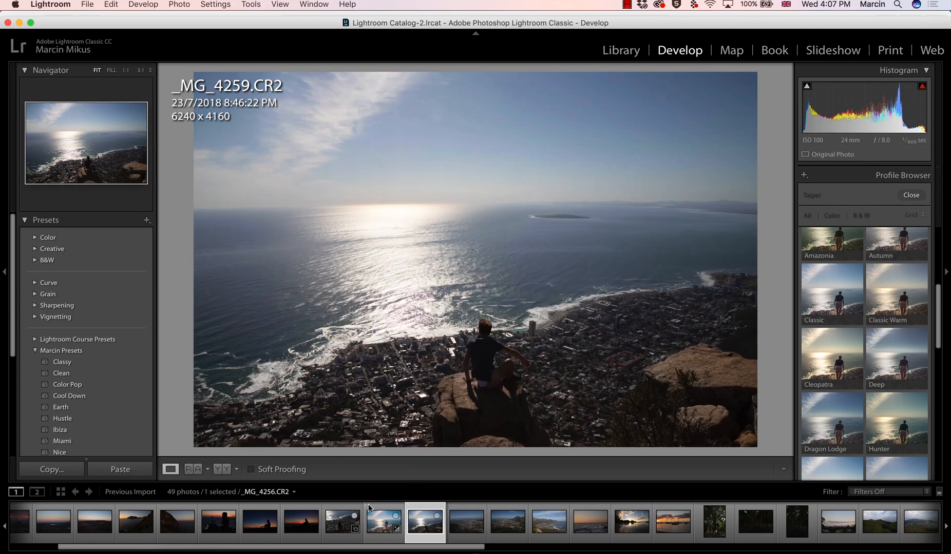
{"action": "left_click", "coordinate": [342, 521]}
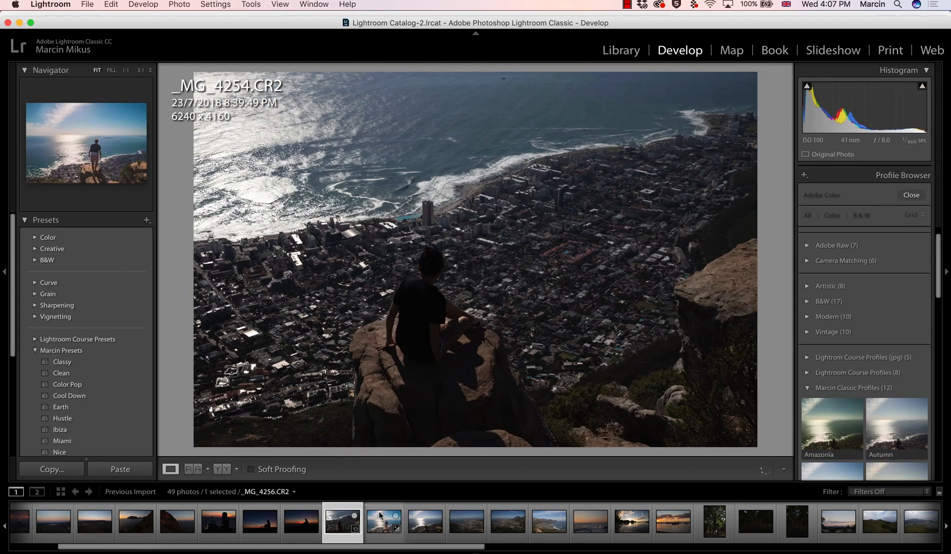
{"action": "left_click", "coordinate": [382, 520]}
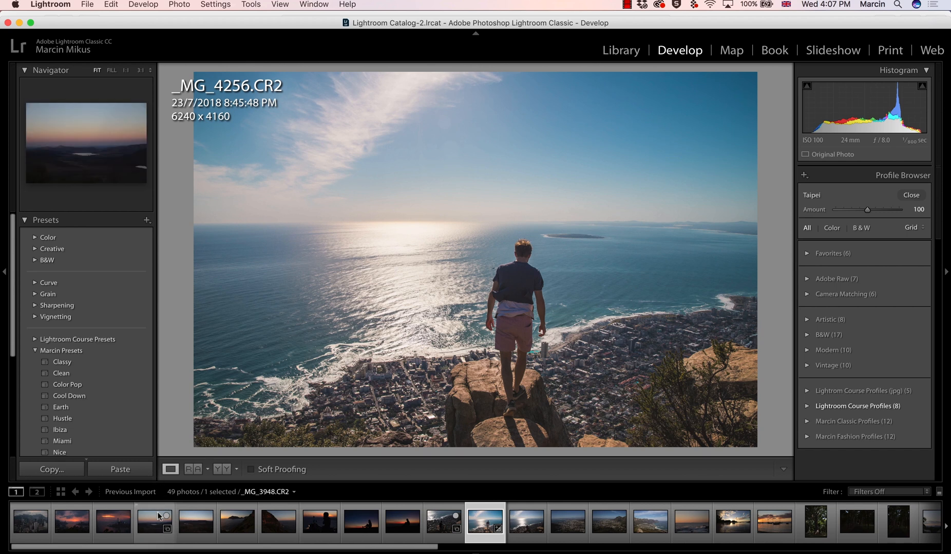
{"action": "left_click", "coordinate": [237, 523]}
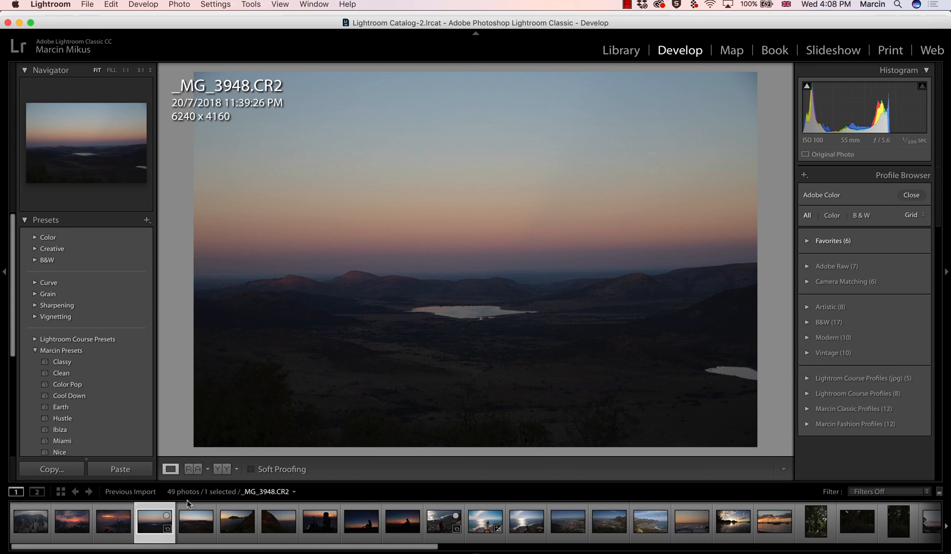
Try Auto tone on the sunset landscape, then reset it.
{"action": "left_click", "coordinate": [910, 195]}
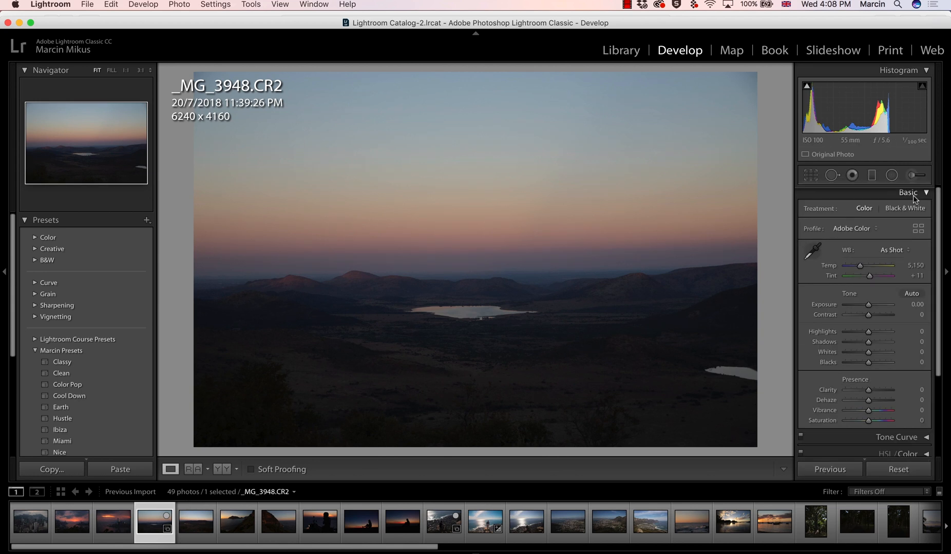
{"action": "mouse_move", "coordinate": [911, 293]}
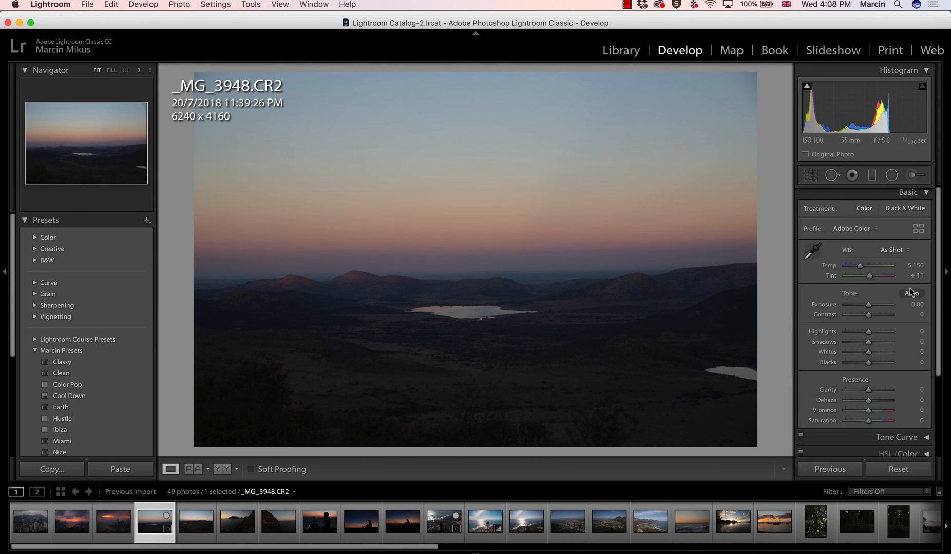
{"action": "left_click", "coordinate": [912, 294]}
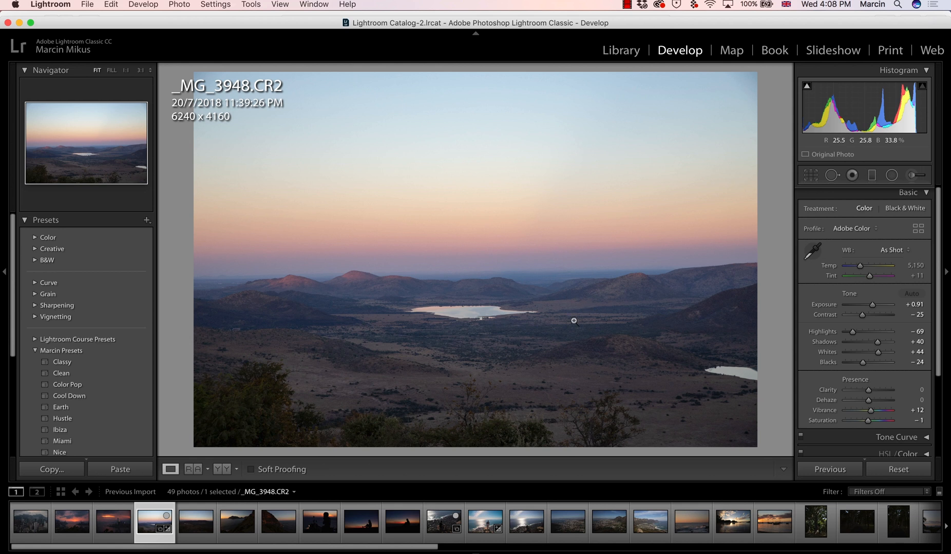
{"action": "mouse_move", "coordinate": [538, 305]}
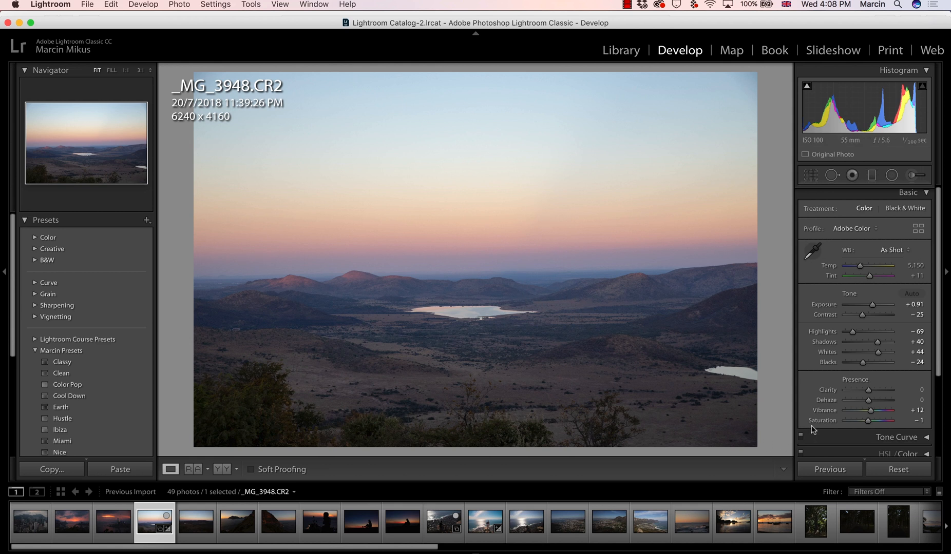
{"action": "left_click", "coordinate": [897, 469]}
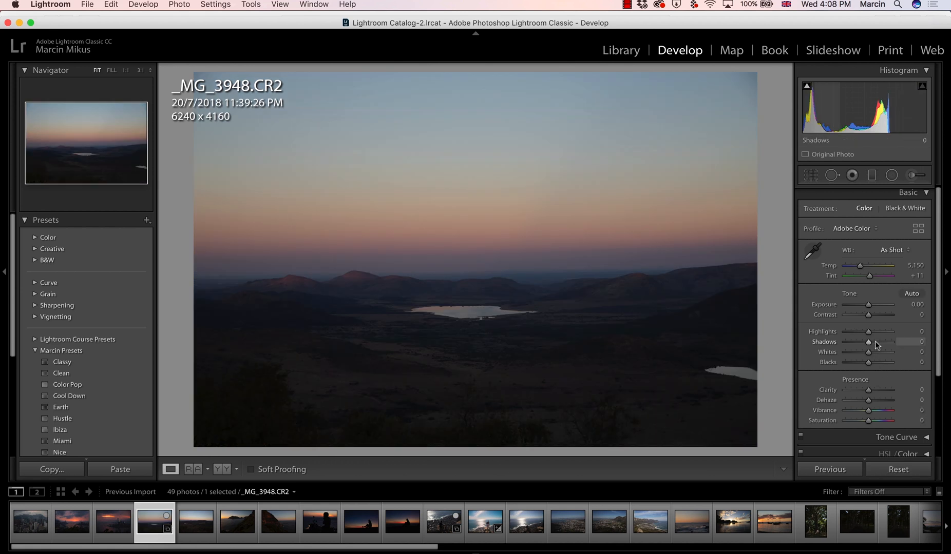
Set Shadows +44, Blacks +47, Highlights -11 and Contrast +14 on the sunset landscape.
{"action": "left_click_drag", "start_coordinate": [868, 347], "coordinate": [892, 342]}
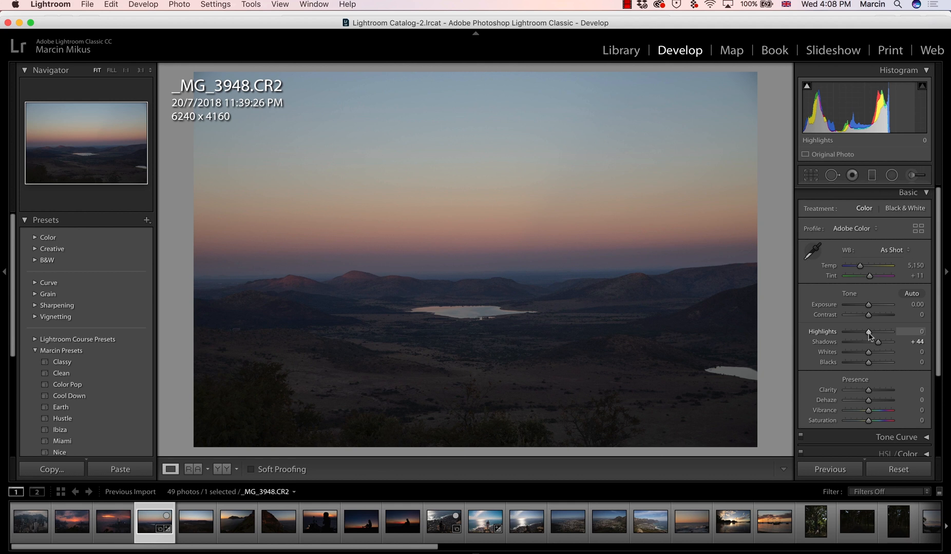
{"action": "left_click_drag", "start_coordinate": [869, 362], "coordinate": [879, 362]}
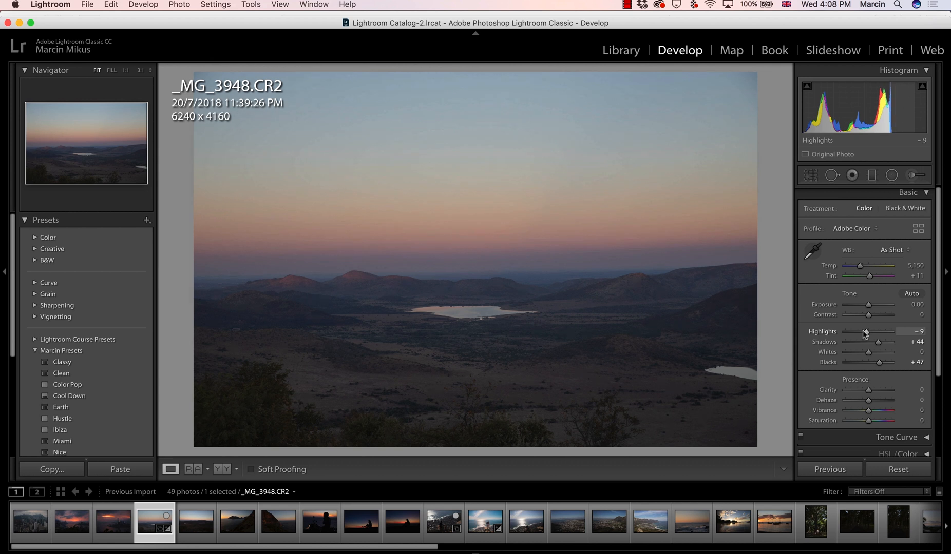
{"action": "left_click_drag", "start_coordinate": [866, 331], "coordinate": [863, 331]}
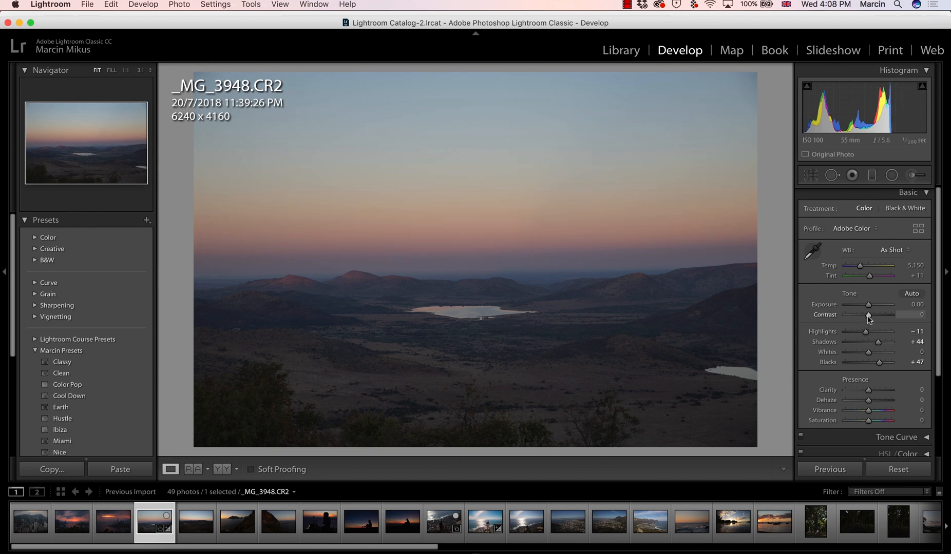
{"action": "left_click_drag", "start_coordinate": [867, 314], "coordinate": [876, 315]}
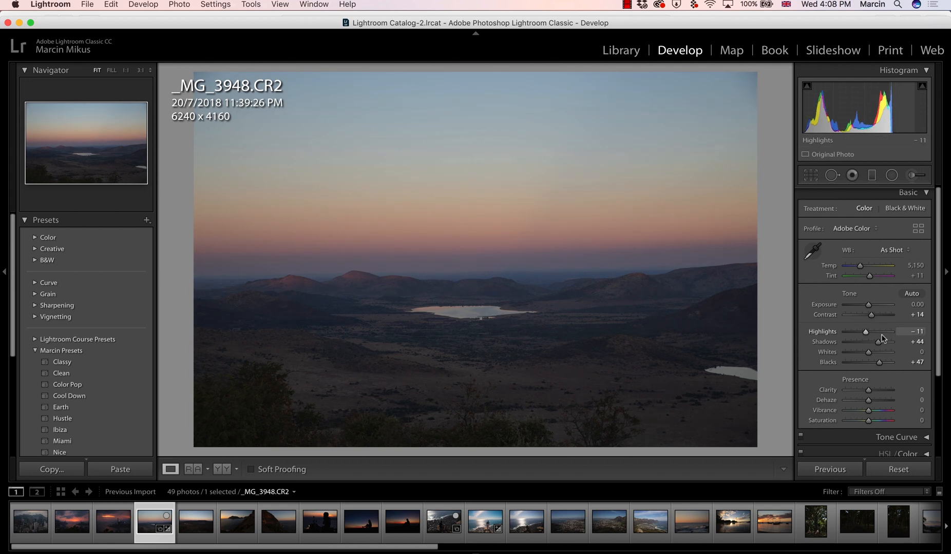
{"action": "left_click", "coordinate": [918, 229]}
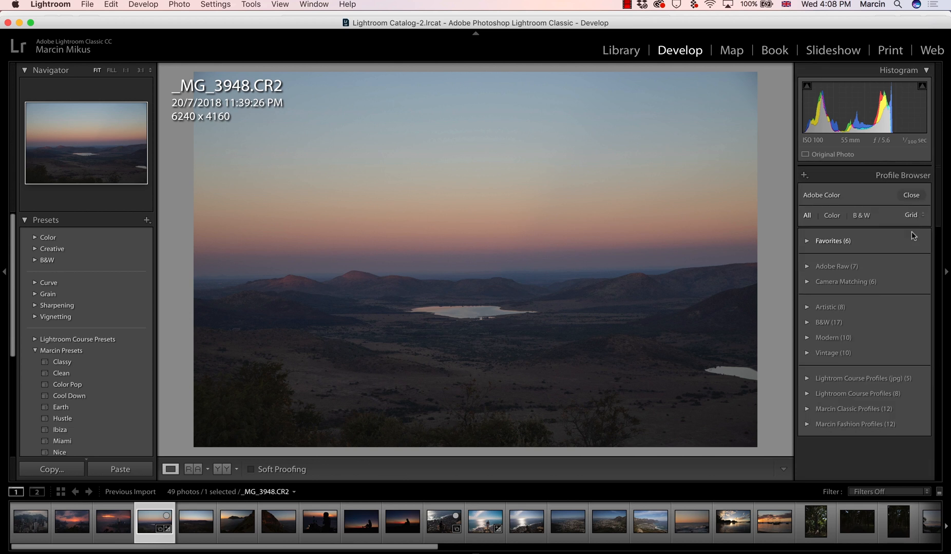
Apply the Earth profile from Lightroom Course Profiles to the lake sunset photo.
{"action": "left_click", "coordinate": [859, 393]}
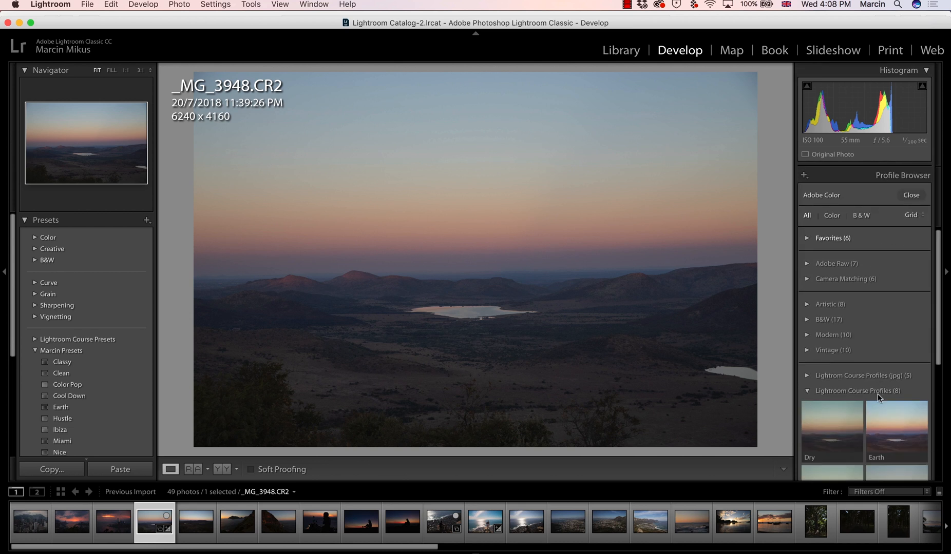
{"action": "scroll", "scroll_direction": "down", "scroll_amount": 3}
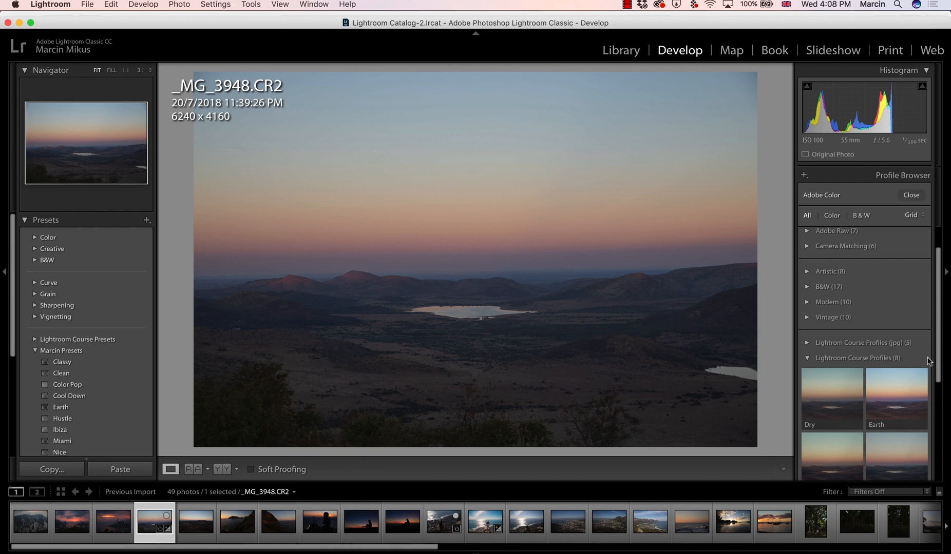
{"action": "left_click", "coordinate": [897, 410]}
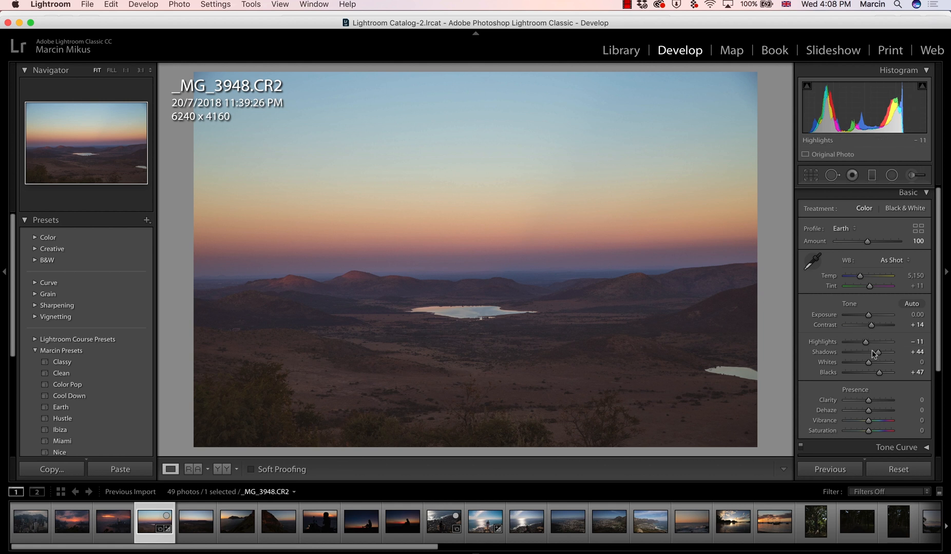
Lower shadows and blacks to +28, raise contrast to +51, and highlights to -73.
{"action": "left_click_drag", "start_coordinate": [854, 353], "coordinate": [851, 353]}
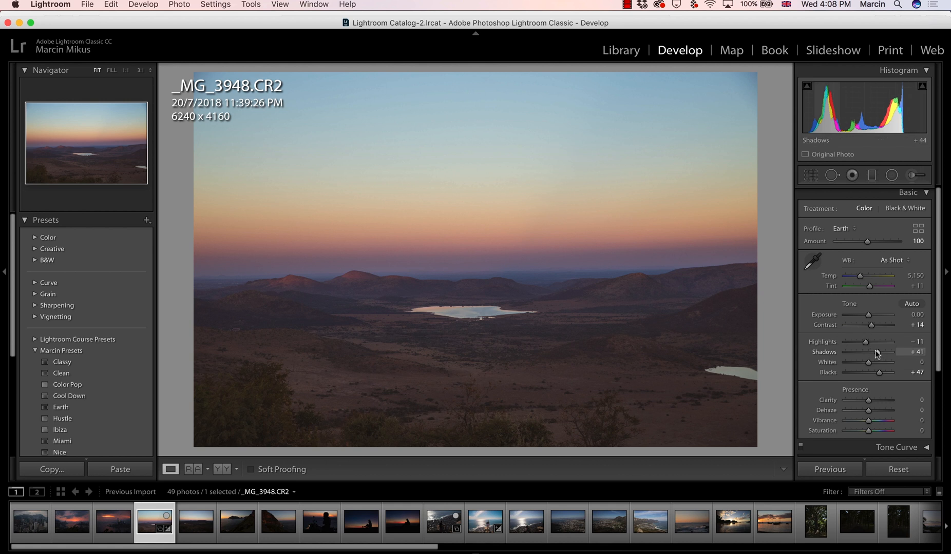
{"action": "left_click_drag", "start_coordinate": [885, 352], "coordinate": [877, 352]}
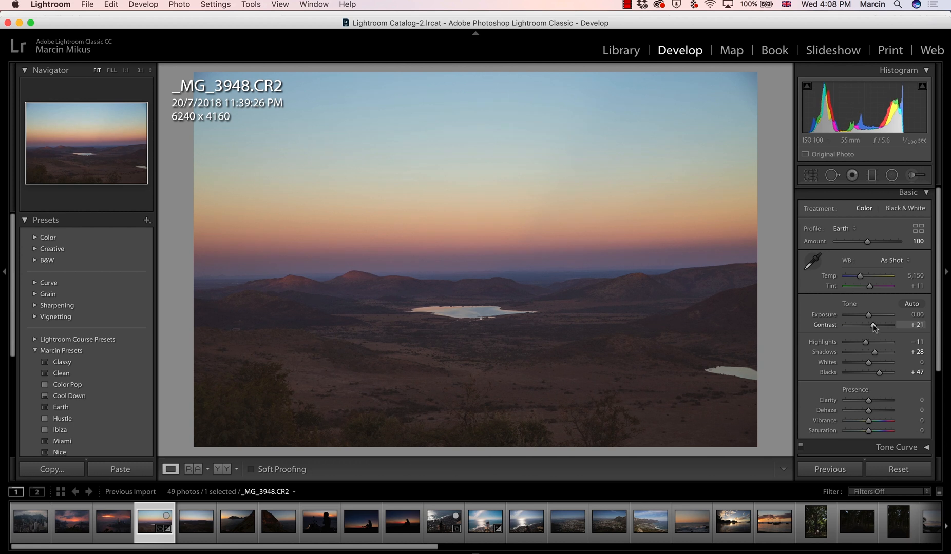
{"action": "left_click_drag", "start_coordinate": [871, 325], "coordinate": [880, 325]}
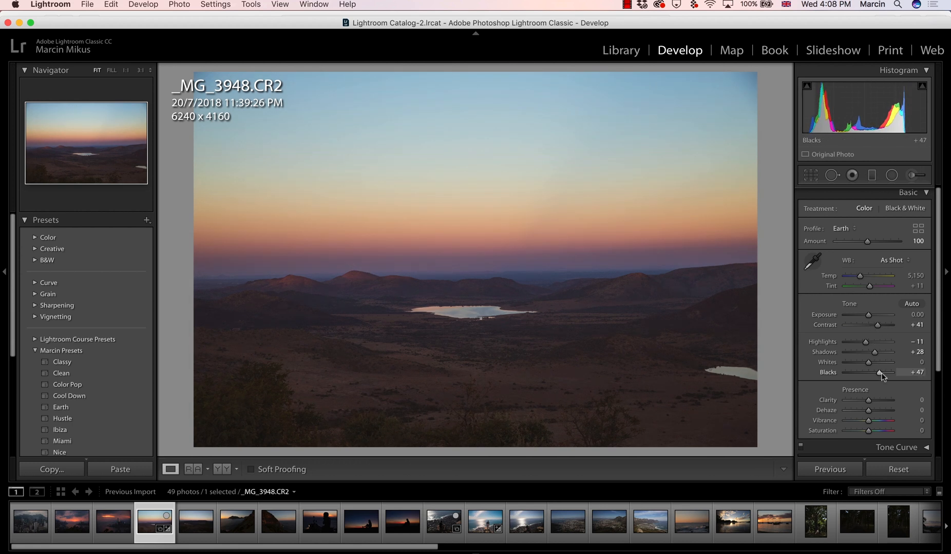
{"action": "left_click_drag", "start_coordinate": [879, 372], "coordinate": [860, 372]}
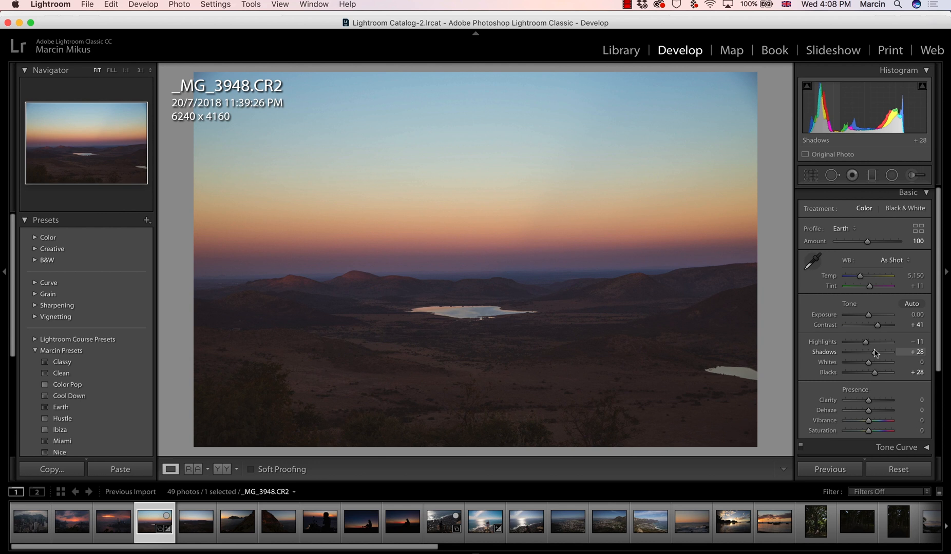
{"action": "left_click_drag", "start_coordinate": [868, 342], "coordinate": [862, 342]}
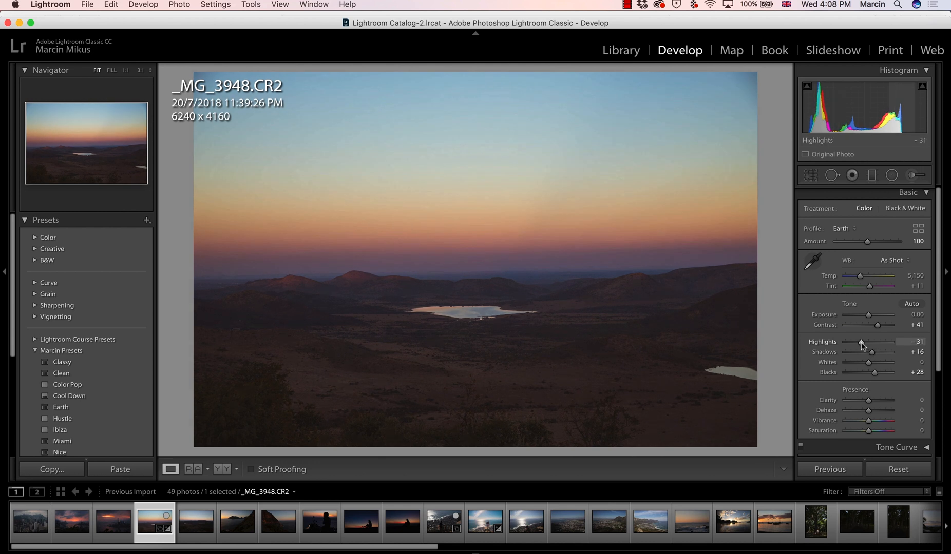
{"action": "left_click_drag", "start_coordinate": [861, 343], "coordinate": [867, 343]}
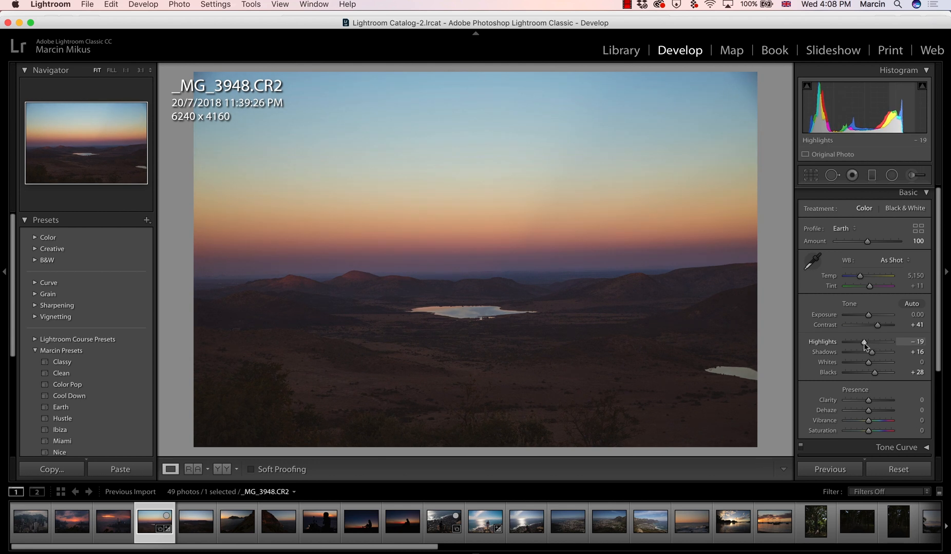
{"action": "left_click_drag", "start_coordinate": [864, 345], "coordinate": [853, 344]}
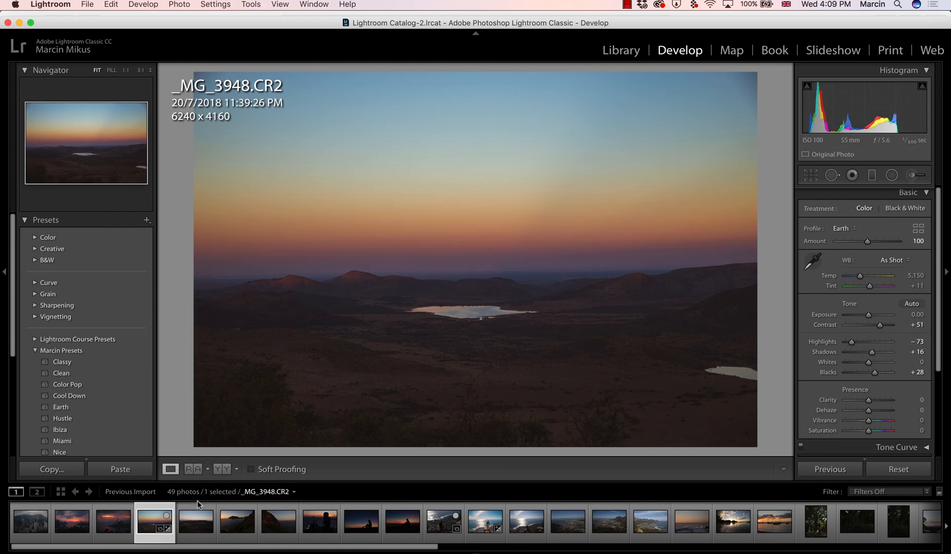
Open the coastal cliff sunset _MG_4033 and give it the Earth profile.
{"action": "left_click", "coordinate": [195, 522]}
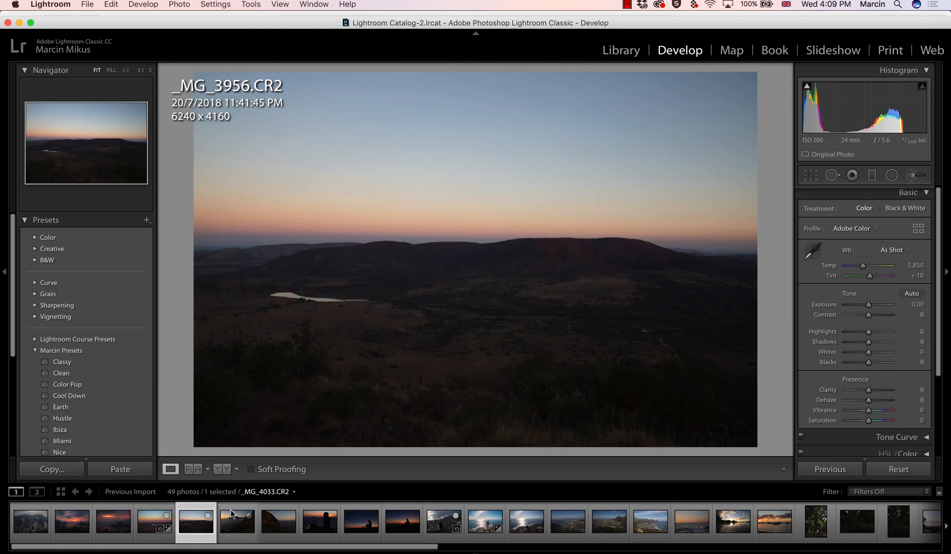
{"action": "left_click", "coordinate": [237, 522]}
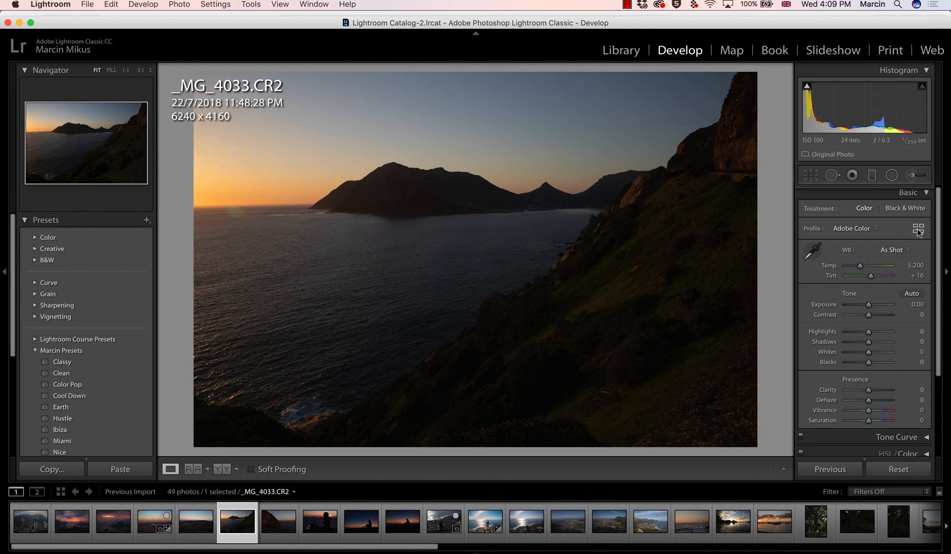
{"action": "left_click", "coordinate": [918, 231]}
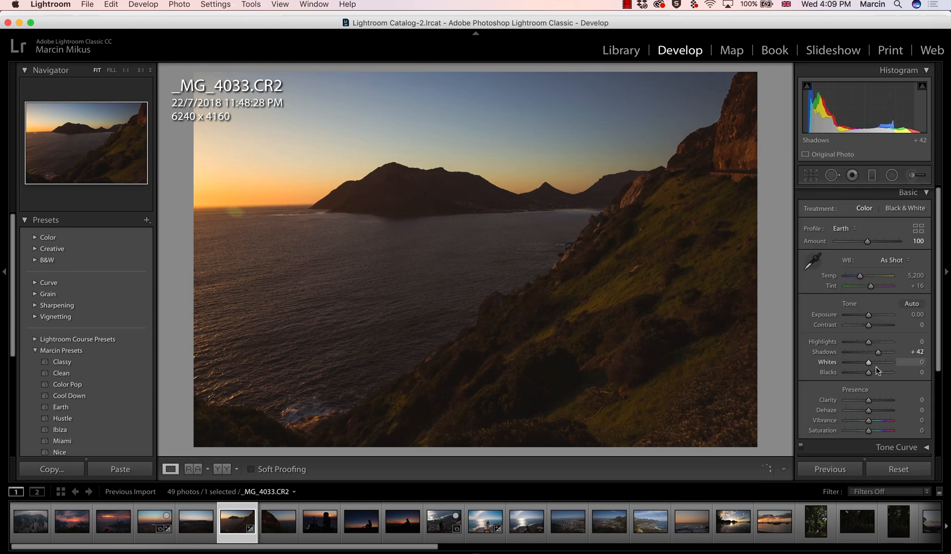
Lift blacks to +30 and raise contrast to +38, then select the beach sunset photo.
{"action": "left_click_drag", "start_coordinate": [868, 373], "coordinate": [885, 373]}
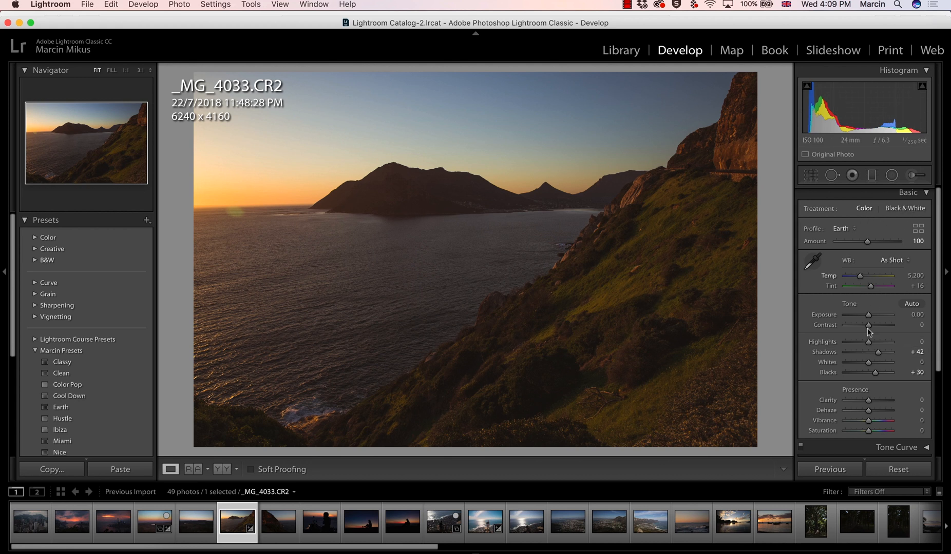
{"action": "left_click_drag", "start_coordinate": [869, 325], "coordinate": [885, 325]}
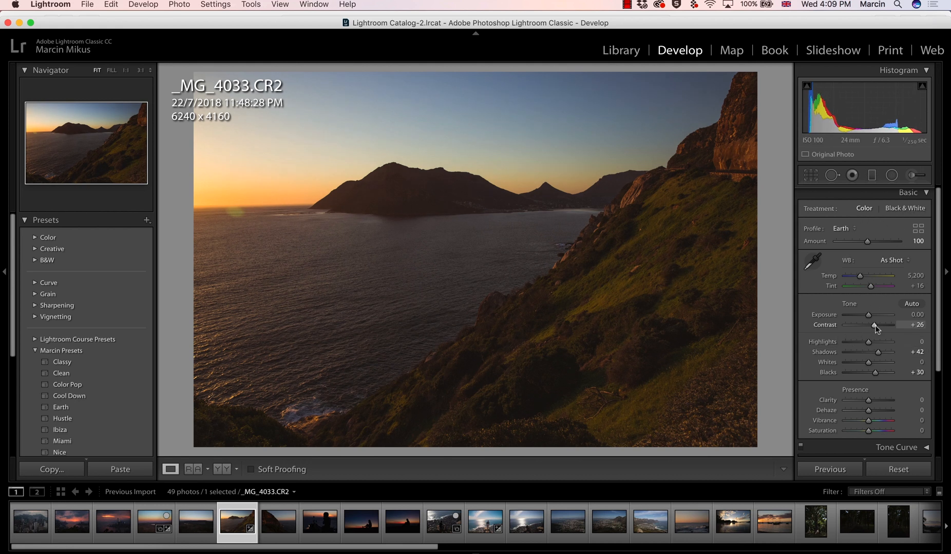
{"action": "left_click_drag", "start_coordinate": [874, 325], "coordinate": [880, 325]}
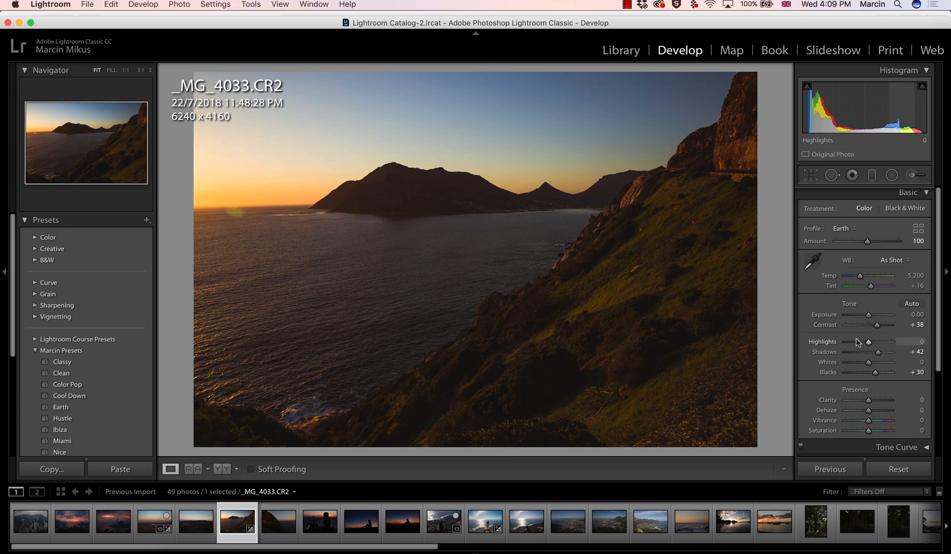
{"action": "mouse_move", "coordinate": [859, 350]}
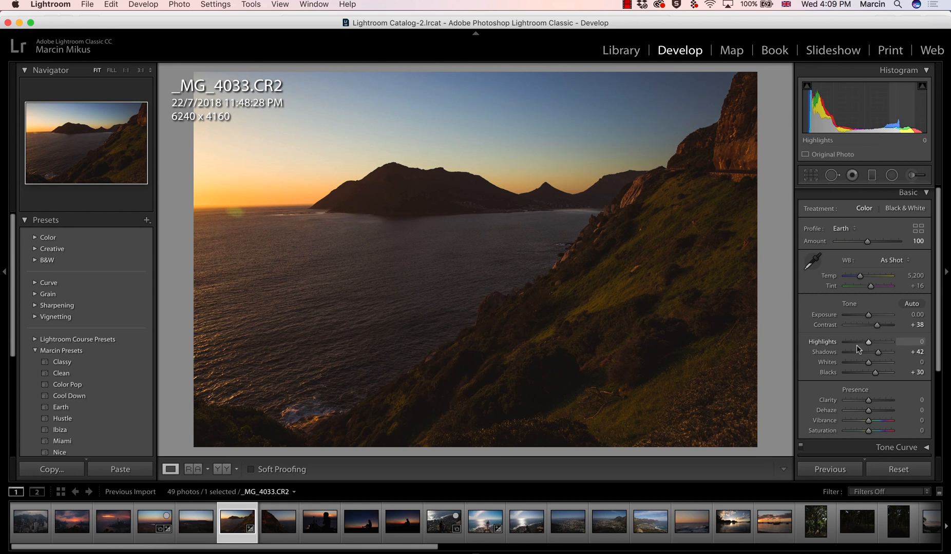
{"action": "left_click", "coordinate": [732, 522]}
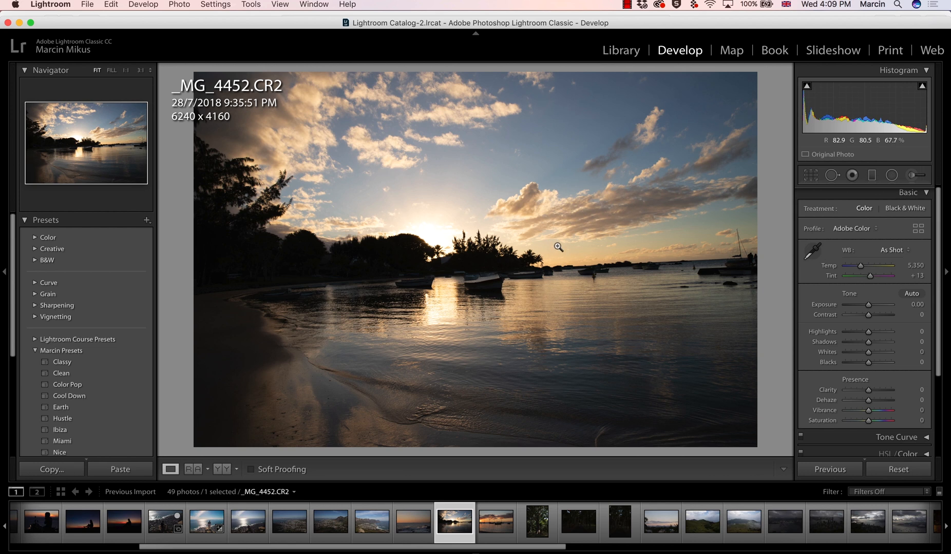
{"action": "mouse_move", "coordinate": [870, 344]}
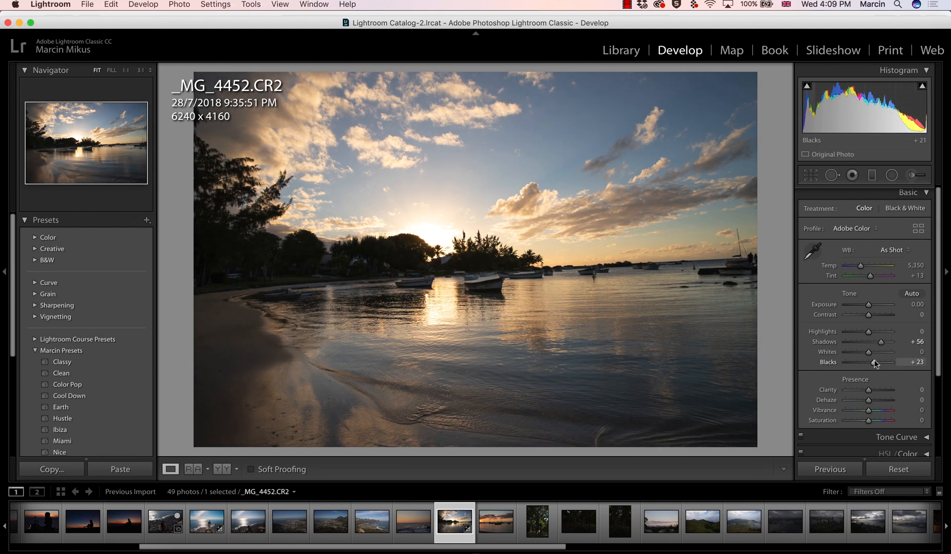
Lift shadows, lower highlights and apply the Dry profile to the beach sunset.
{"action": "left_click_drag", "start_coordinate": [887, 331], "coordinate": [864, 331]}
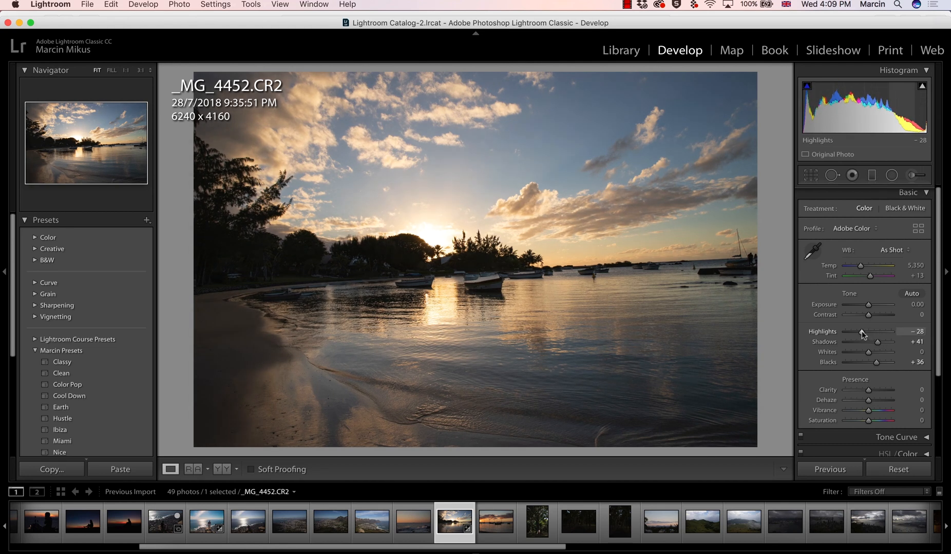
{"action": "left_click_drag", "start_coordinate": [861, 332], "coordinate": [852, 331]}
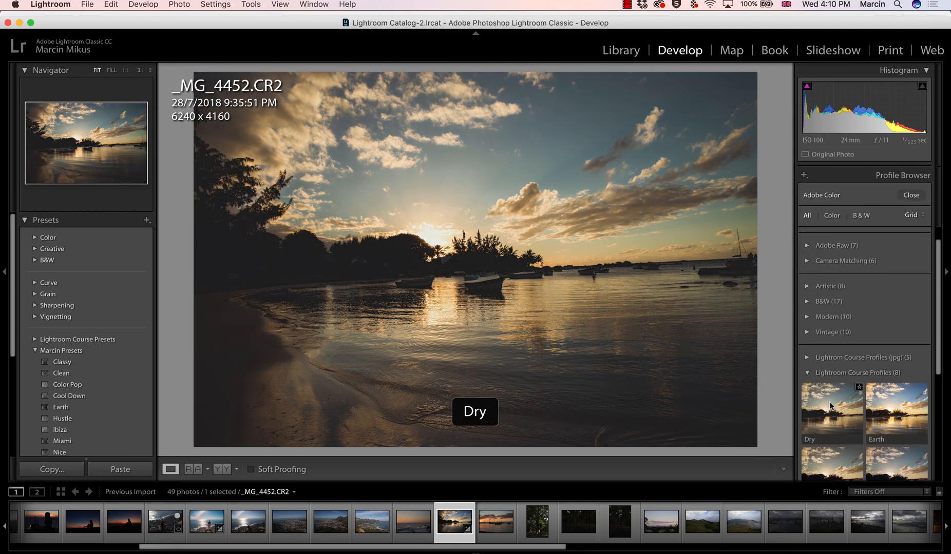
{"action": "left_click", "coordinate": [831, 424]}
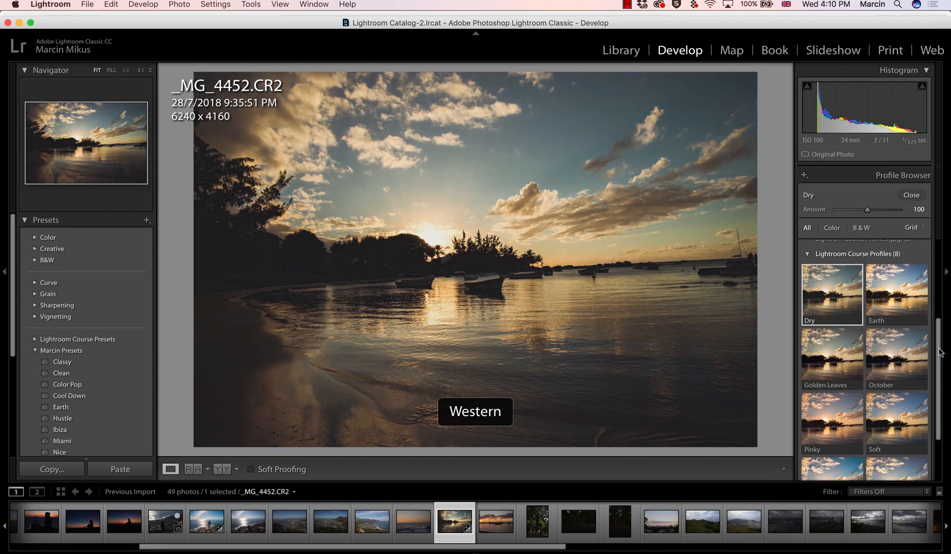
{"action": "left_click", "coordinate": [911, 195]}
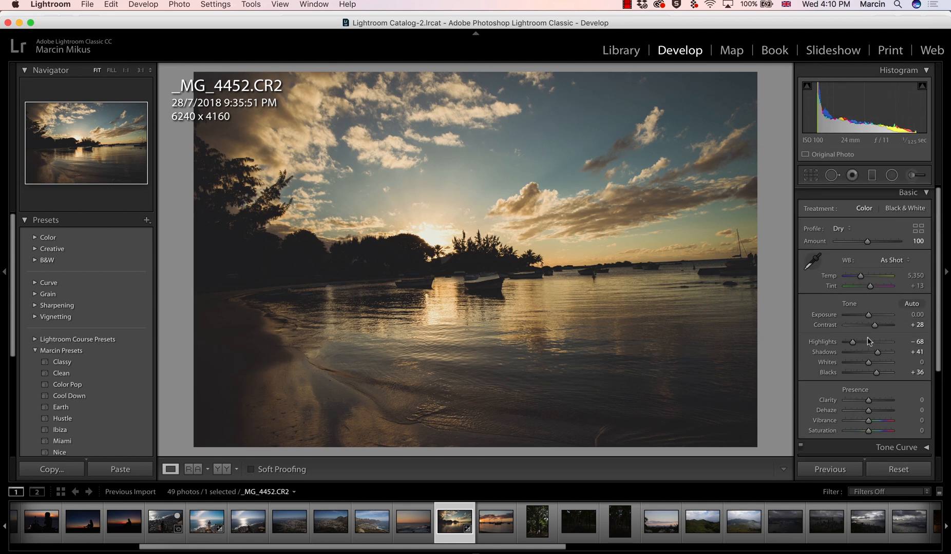
Ease highlights to -49 and brighten shadows to +58.
{"action": "left_click_drag", "start_coordinate": [873, 352], "coordinate": [882, 354]}
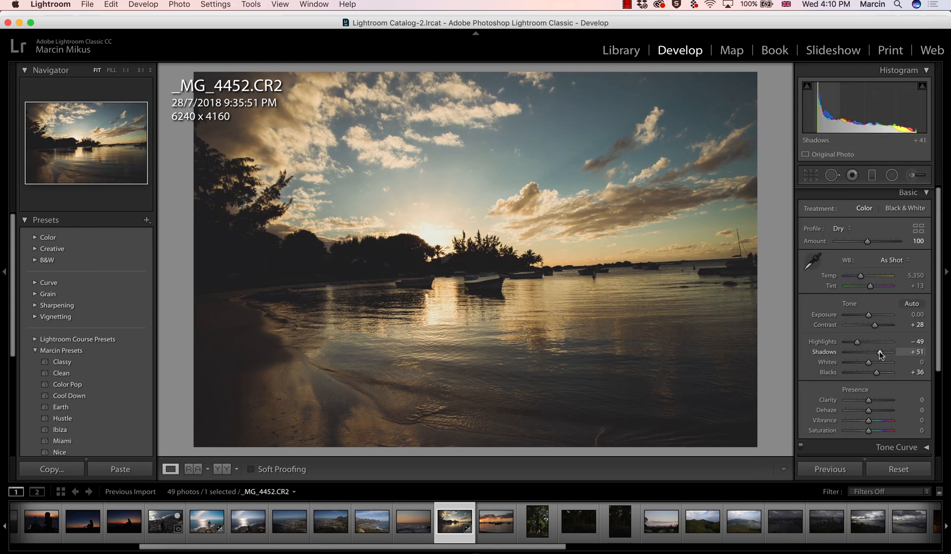
{"action": "left_click_drag", "start_coordinate": [881, 352], "coordinate": [888, 353]}
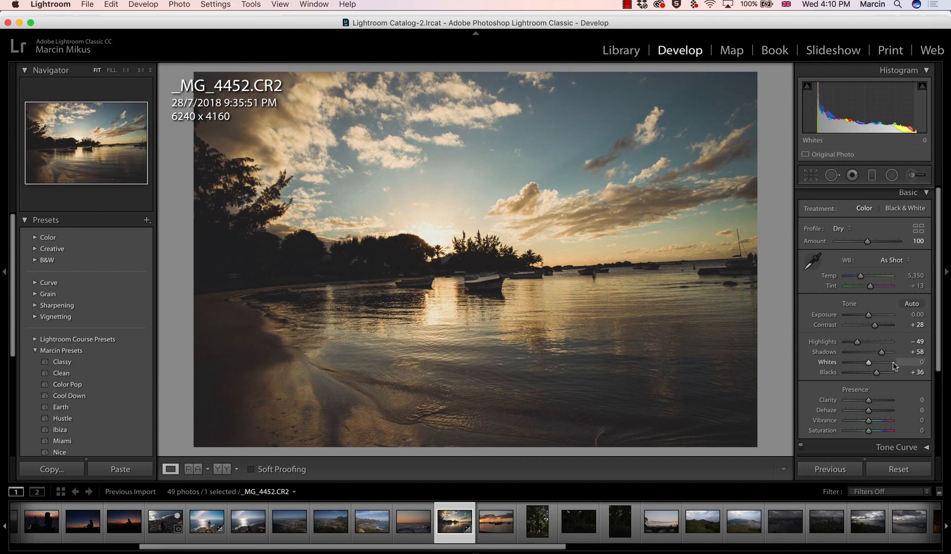
{"action": "scroll", "scroll_direction": "down", "scroll_amount": 3}
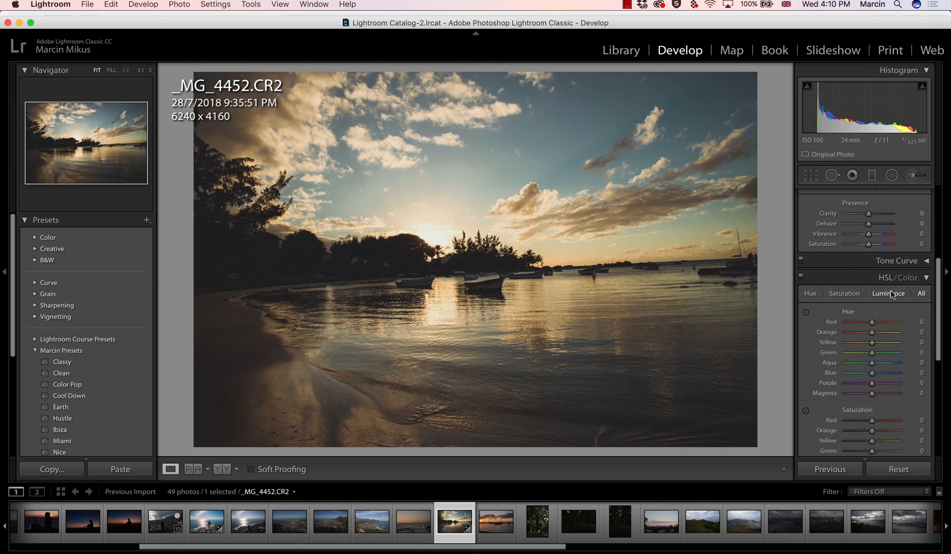
In the HSL All view, set Blue hue +6, saturation +46, luminance -6.
{"action": "left_click", "coordinate": [909, 293]}
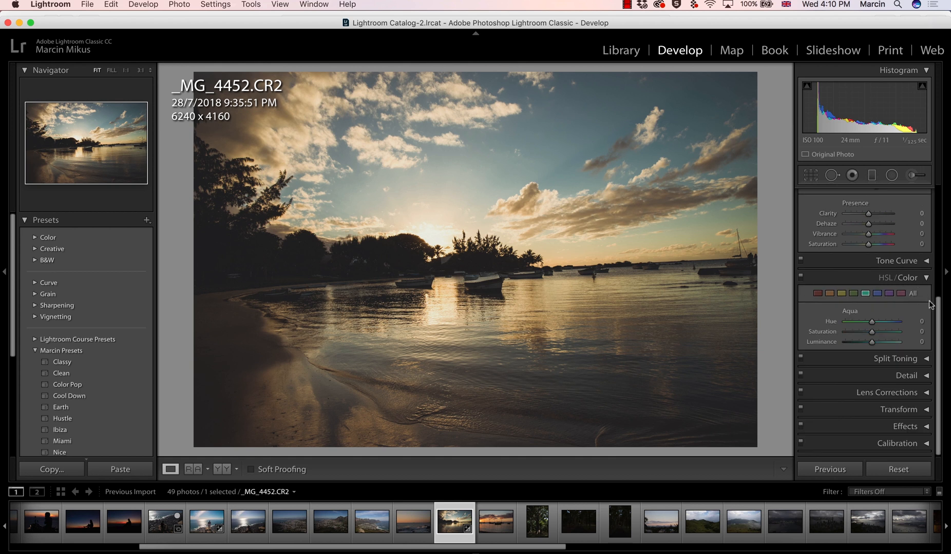
{"action": "left_click", "coordinate": [877, 293]}
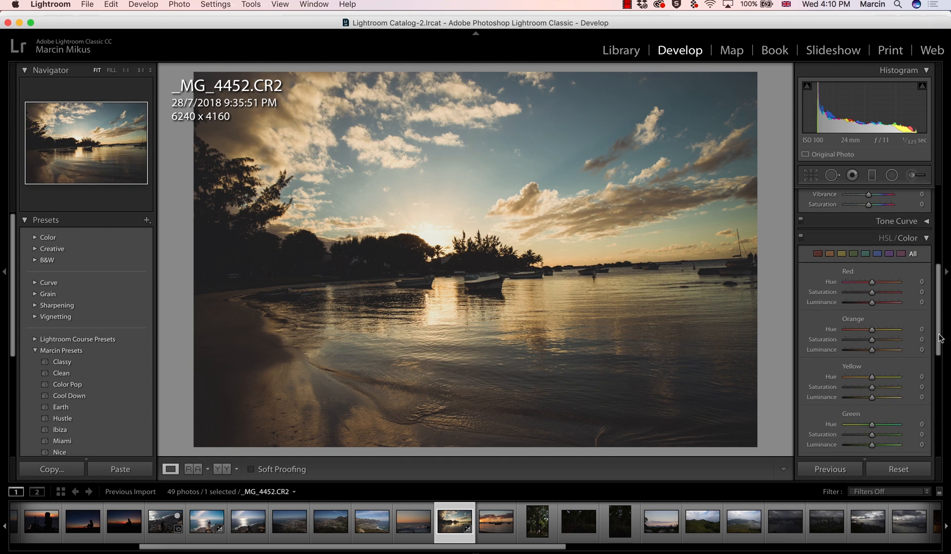
{"action": "scroll", "scroll_direction": "down", "scroll_amount": 3}
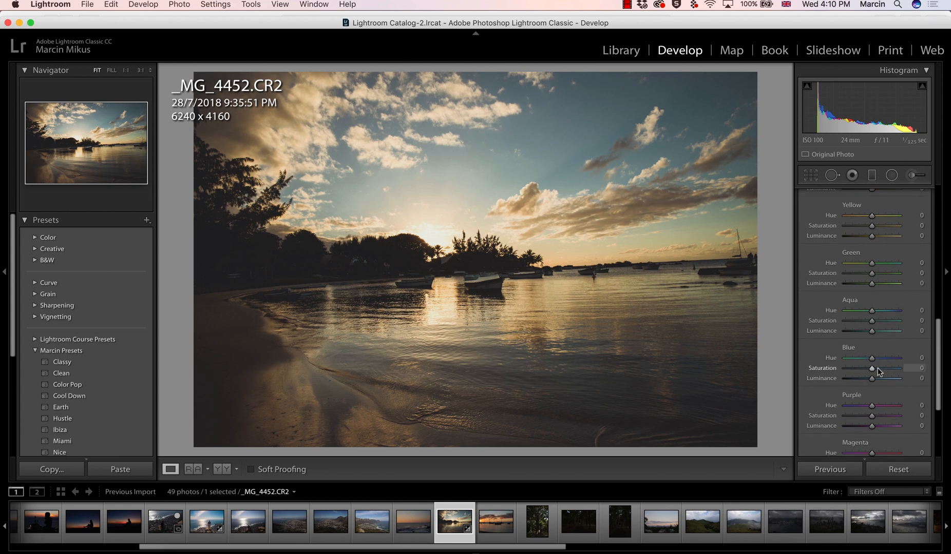
{"action": "left_click_drag", "start_coordinate": [871, 368], "coordinate": [883, 368]}
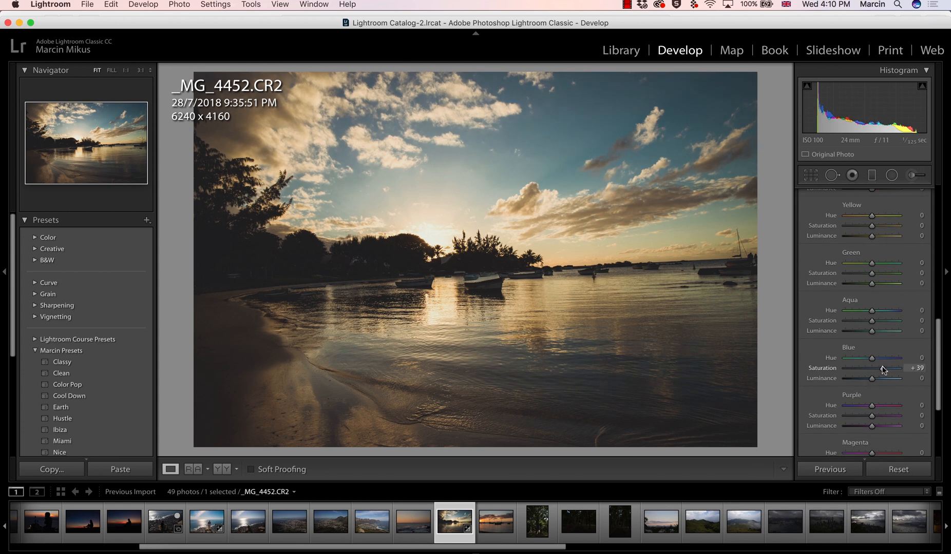
{"action": "left_click_drag", "start_coordinate": [887, 378], "coordinate": [872, 378]}
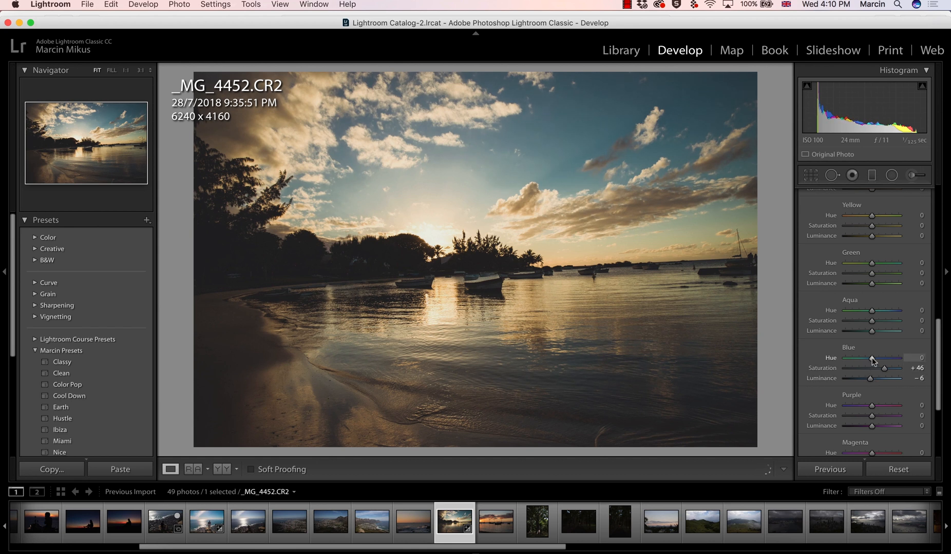
{"action": "left_click_drag", "start_coordinate": [870, 357], "coordinate": [883, 358]}
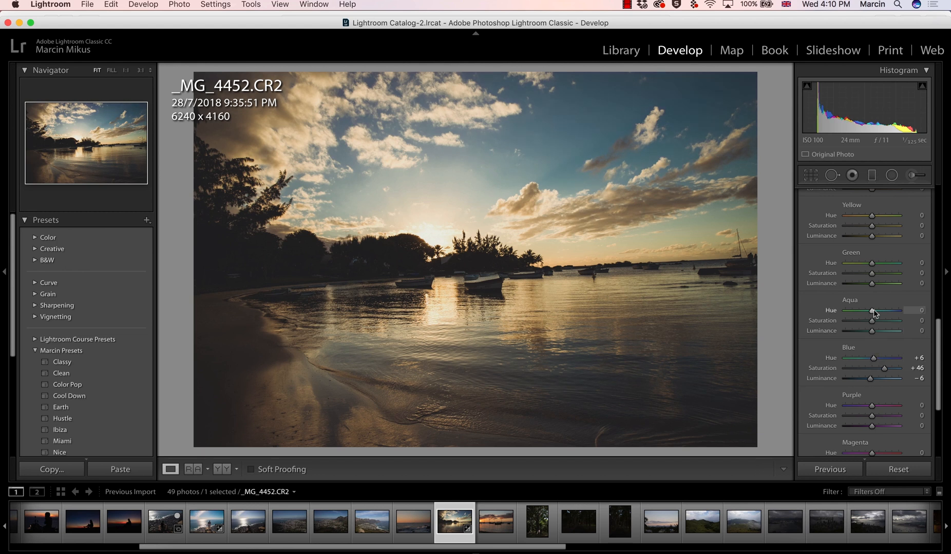
Set Aqua hue +17 and saturation +23.
{"action": "left_click_drag", "start_coordinate": [871, 310], "coordinate": [876, 310]}
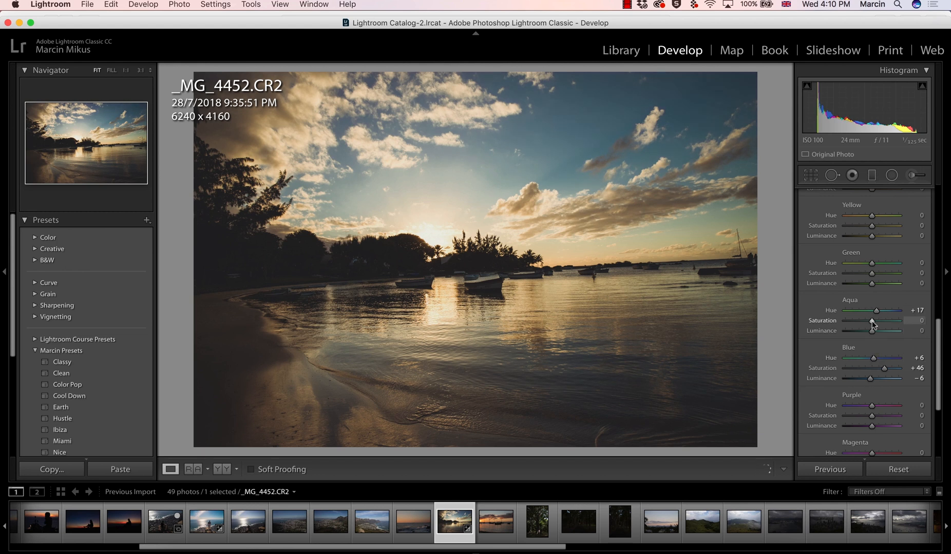
{"action": "left_click_drag", "start_coordinate": [871, 320], "coordinate": [876, 320]}
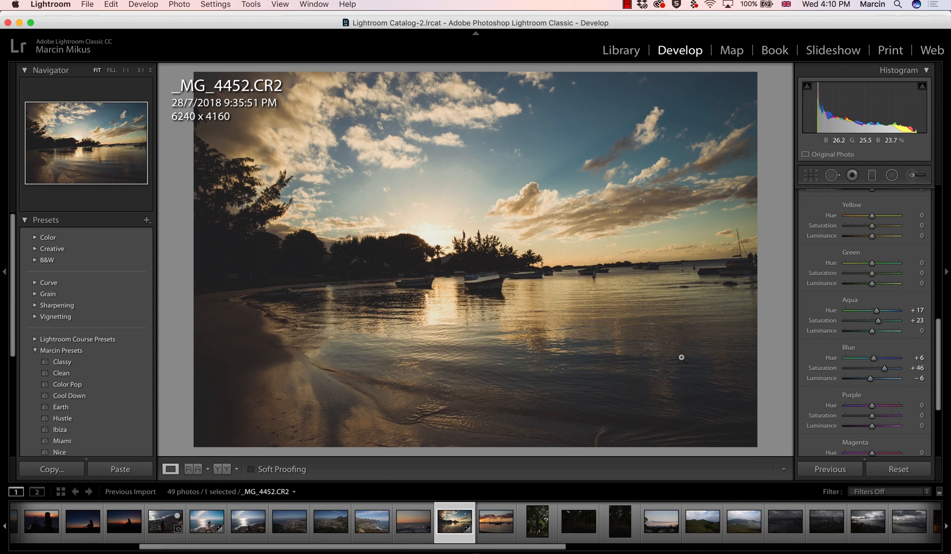
{"action": "scroll", "scroll_direction": "down", "scroll_amount": 3}
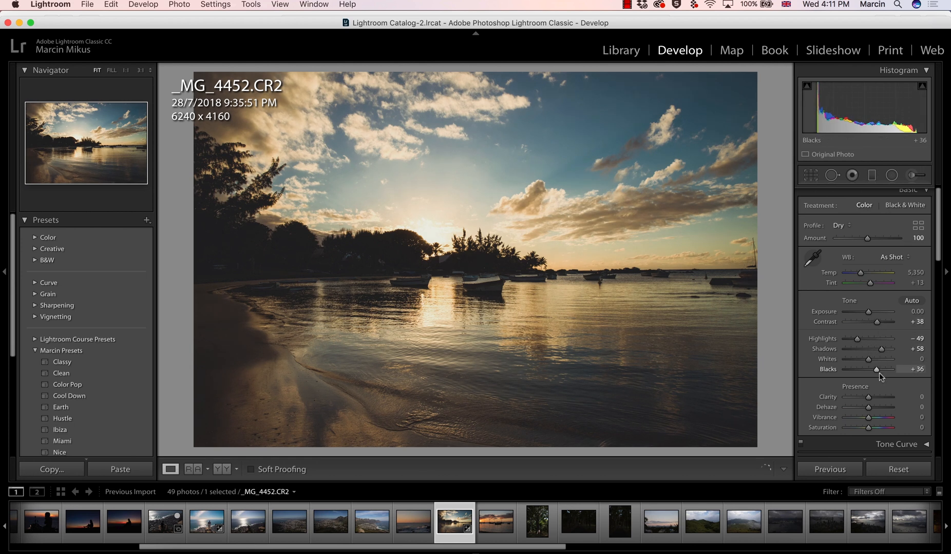
Set highlights to -89 and blacks to +63, then collapse the Basic panel.
{"action": "left_click_drag", "start_coordinate": [876, 370], "coordinate": [885, 370]}
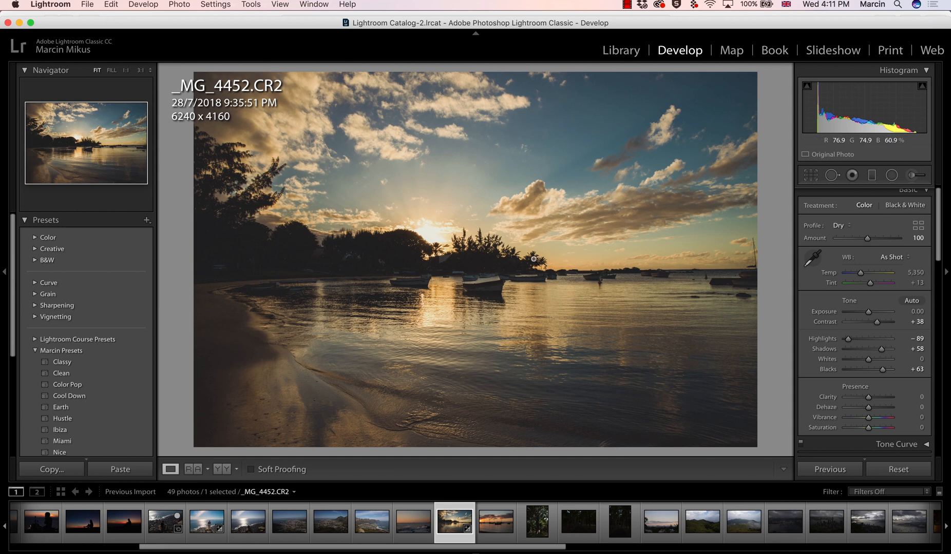
{"action": "left_click", "coordinate": [903, 223]}
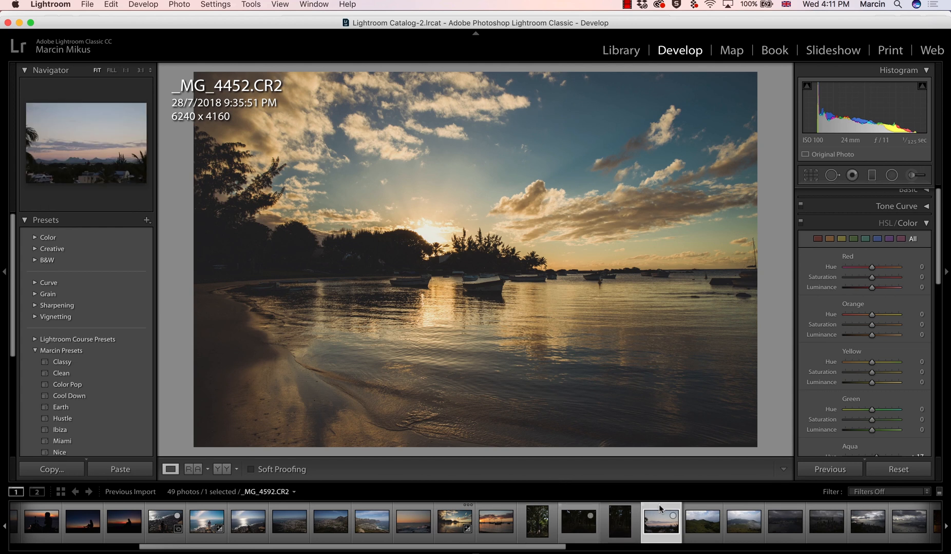
Give _MG_4592 the Pinky profile, contrast +46, highlights -64, then open the palm-alley photo.
{"action": "left_click", "coordinate": [660, 522]}
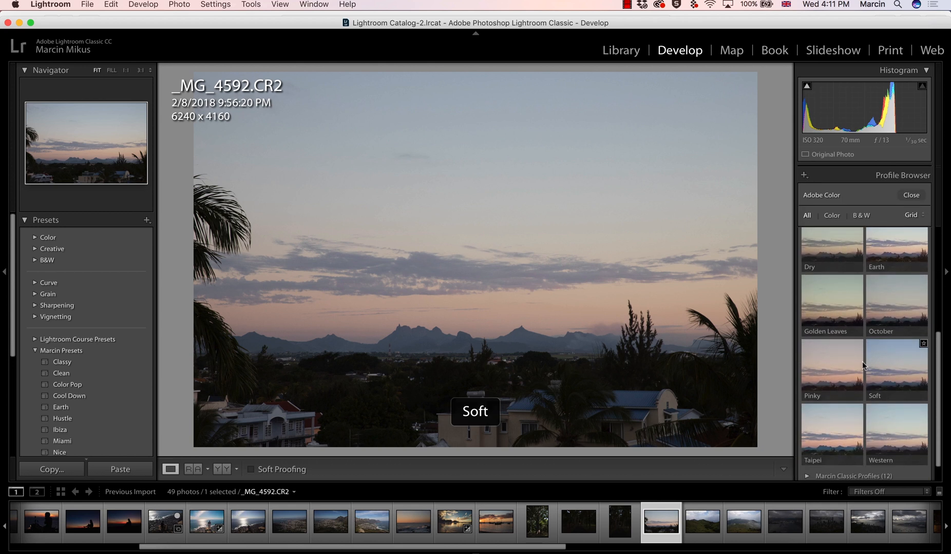
{"action": "left_click", "coordinate": [830, 378]}
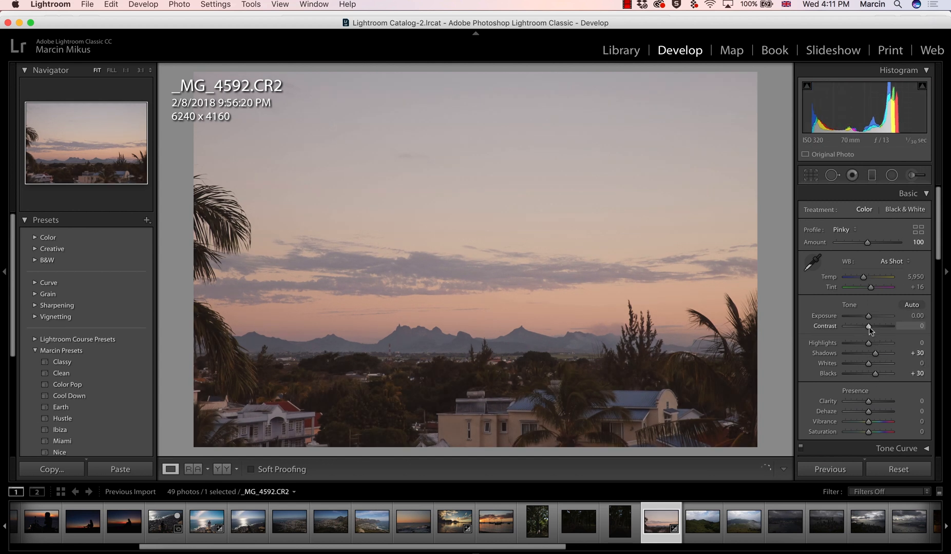
{"action": "left_click_drag", "start_coordinate": [867, 326], "coordinate": [882, 326]}
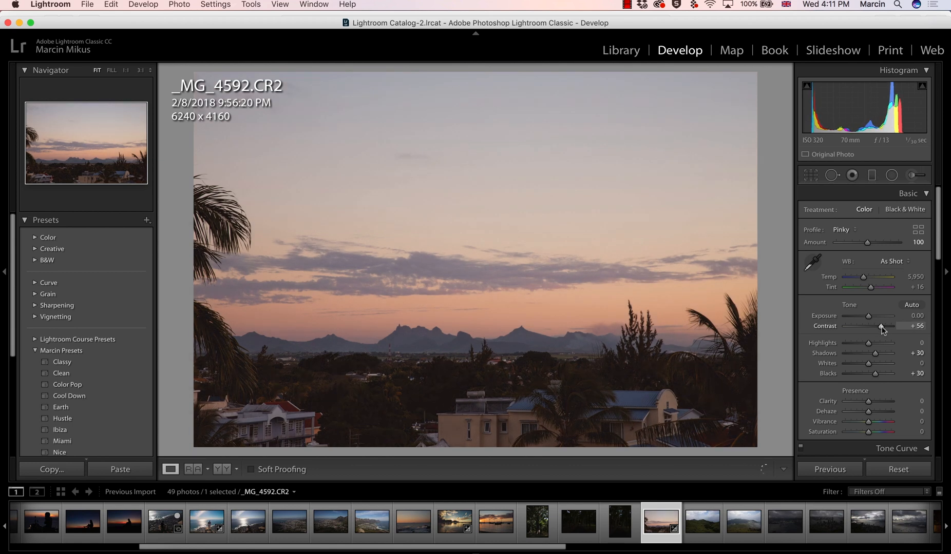
{"action": "left_click_drag", "start_coordinate": [893, 346], "coordinate": [855, 346]}
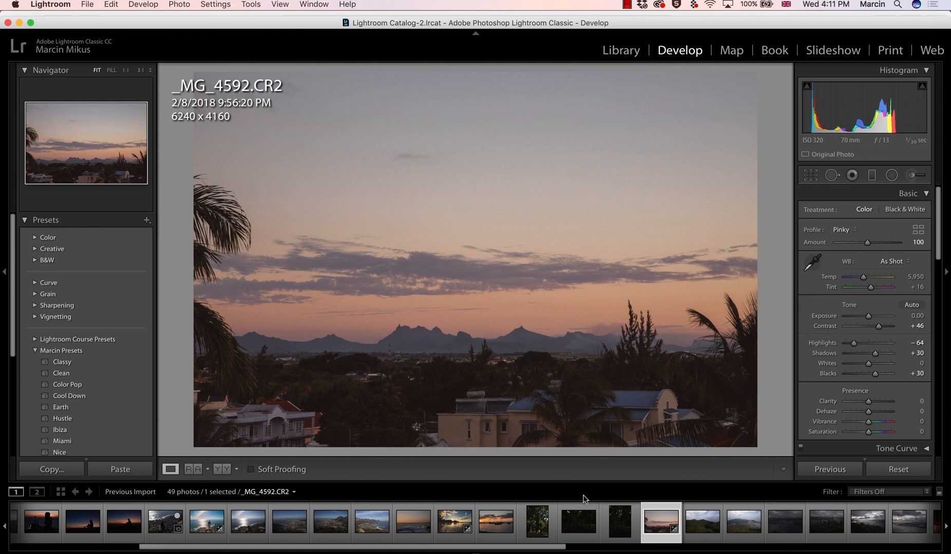
{"action": "left_click", "coordinate": [576, 522]}
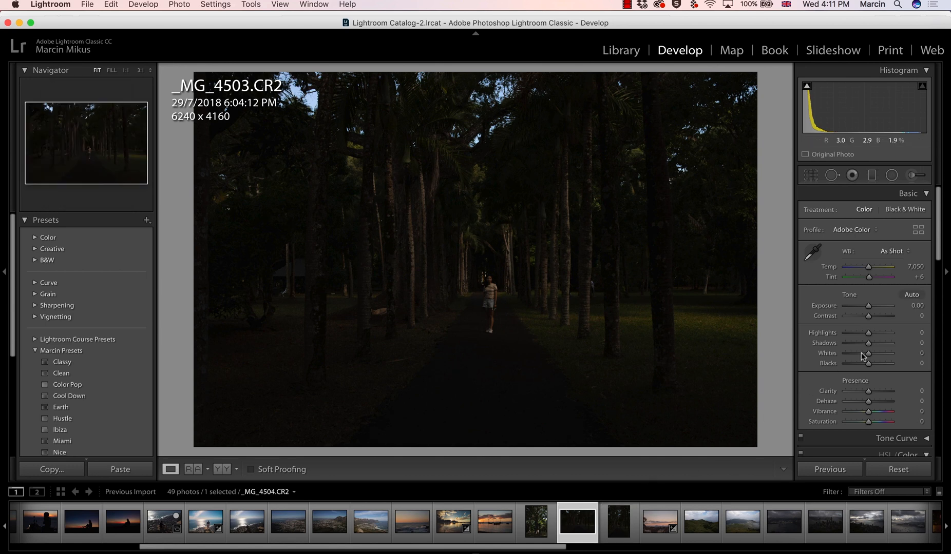
Auto-tone the palm-alley photo, ease Highlights, lift Blacks, and apply the Dry profile.
{"action": "left_click", "coordinate": [911, 294]}
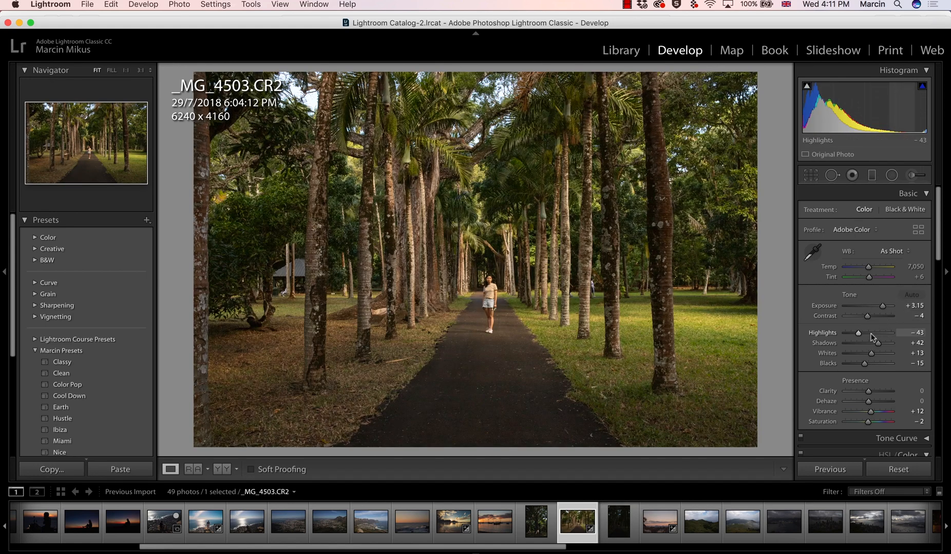
{"action": "mouse_move", "coordinate": [882, 307]}
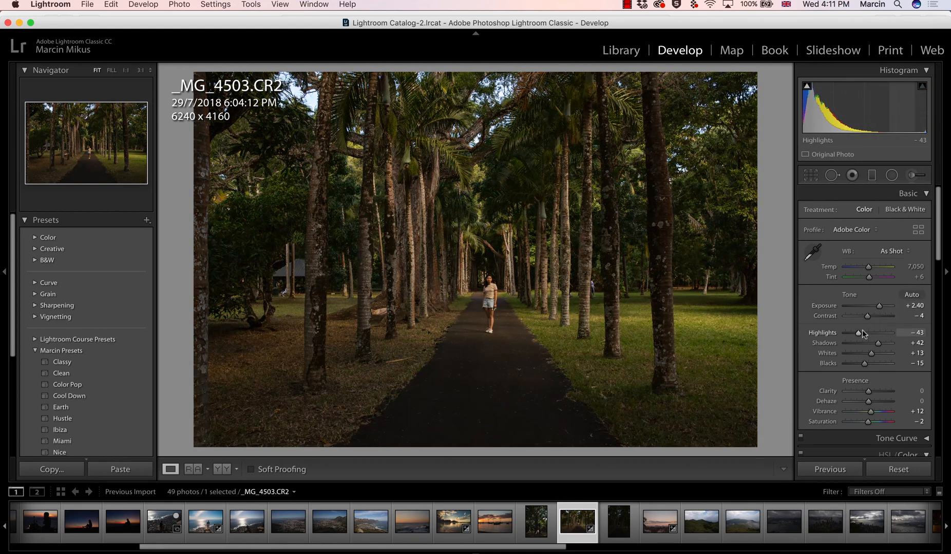
{"action": "left_click_drag", "start_coordinate": [861, 333], "coordinate": [860, 332]}
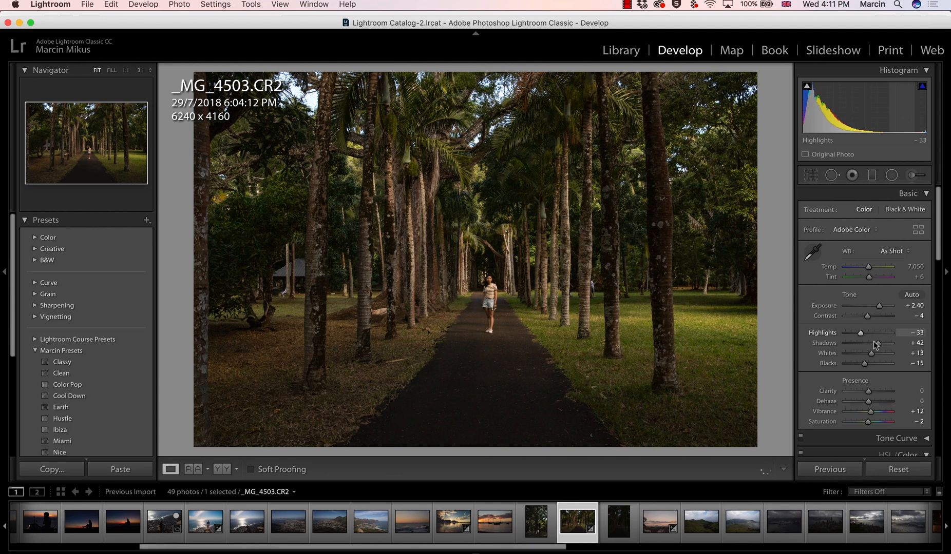
{"action": "left_click_drag", "start_coordinate": [879, 363], "coordinate": [890, 364]}
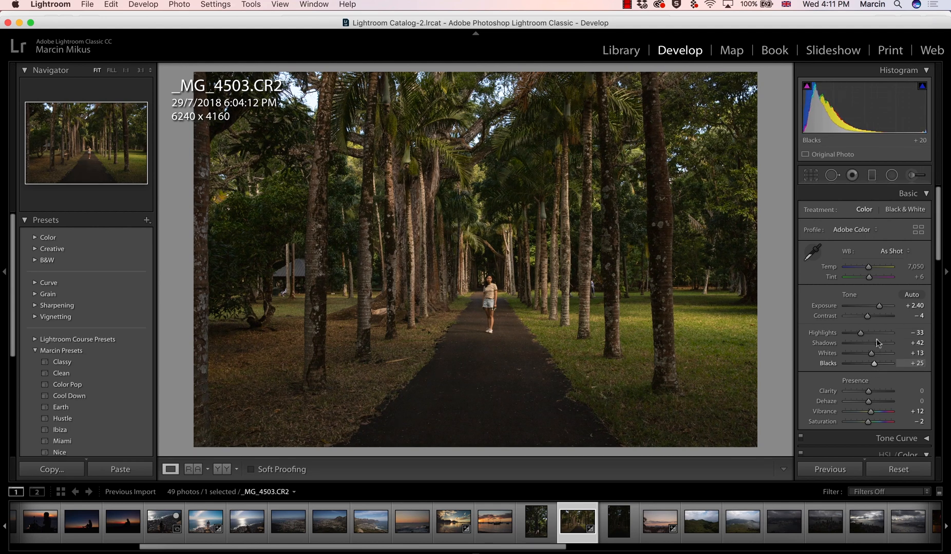
{"action": "left_click", "coordinate": [918, 230]}
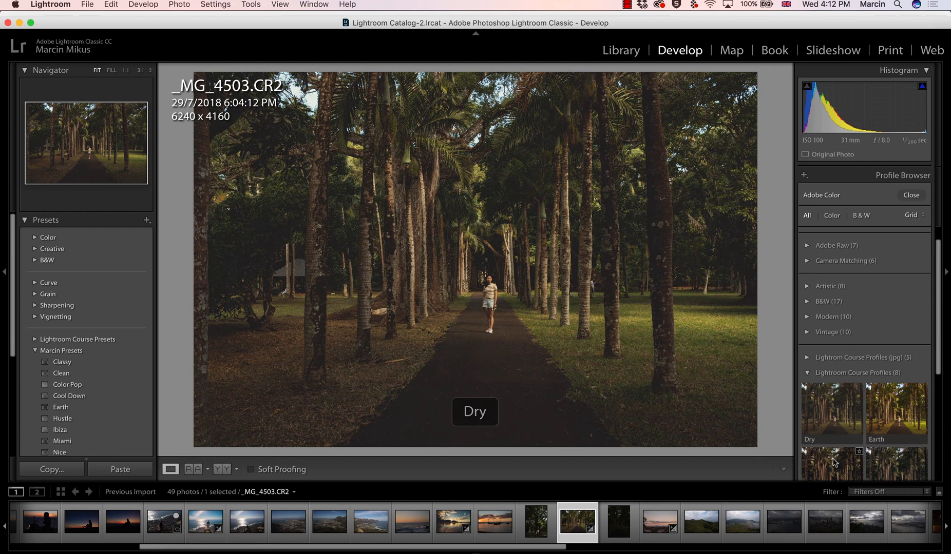
{"action": "left_click", "coordinate": [831, 421]}
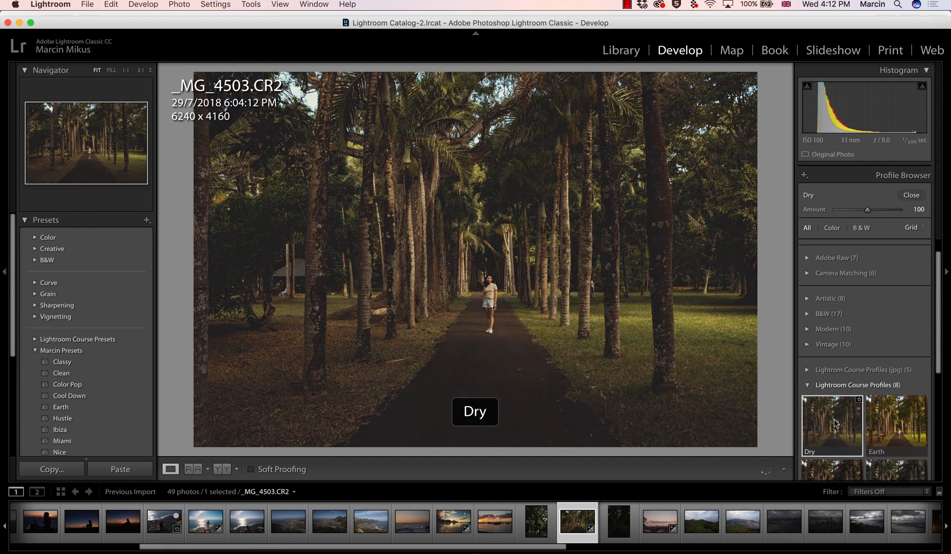
{"action": "left_click", "coordinate": [910, 195]}
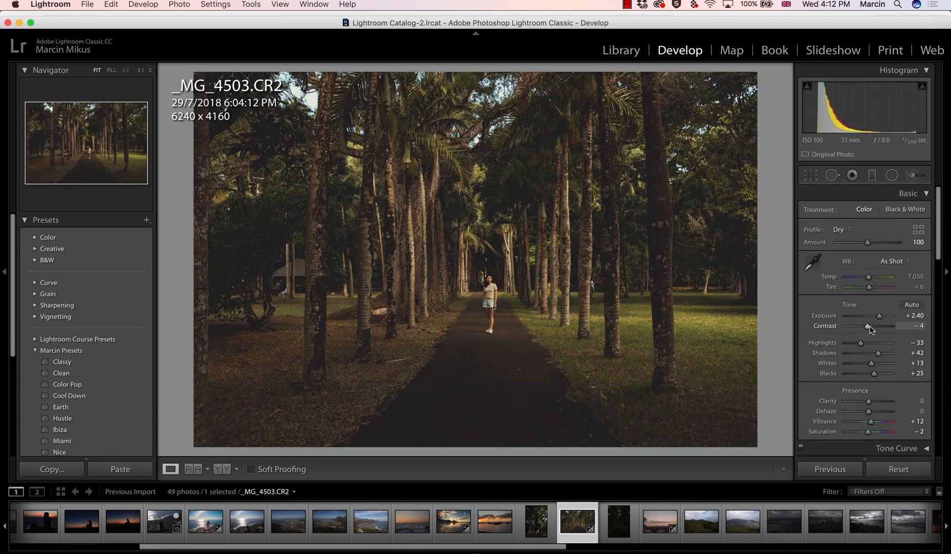
Refine the Dry look: raise contrast and blacks, fine-tune exposure, recover highlights.
{"action": "left_click_drag", "start_coordinate": [863, 326], "coordinate": [871, 326]}
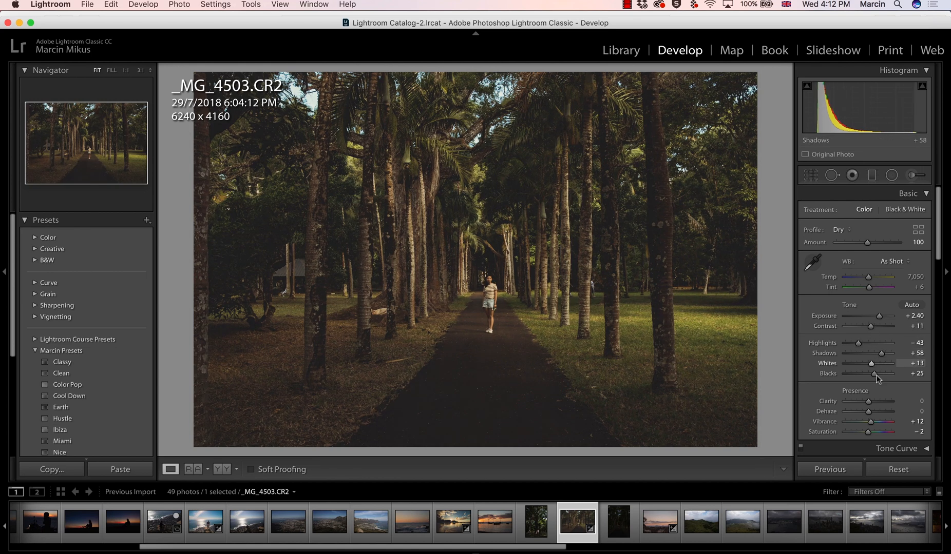
{"action": "left_click_drag", "start_coordinate": [868, 316], "coordinate": [882, 317]}
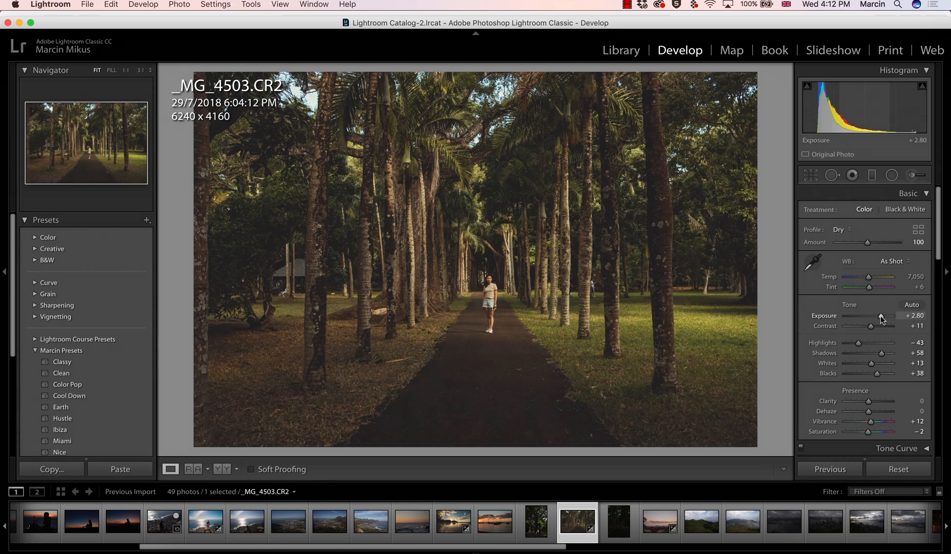
{"action": "left_click_drag", "start_coordinate": [883, 318], "coordinate": [880, 317]}
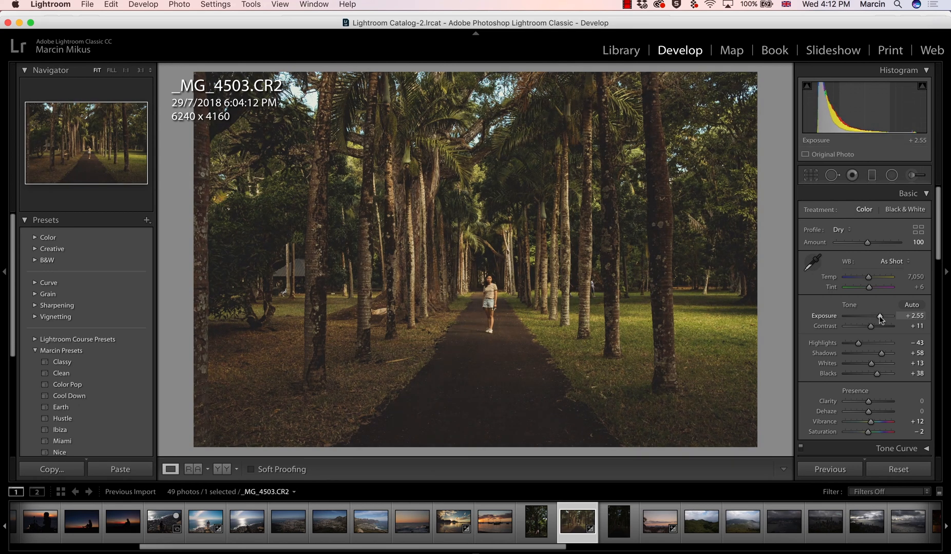
{"action": "left_click_drag", "start_coordinate": [878, 318], "coordinate": [884, 317]}
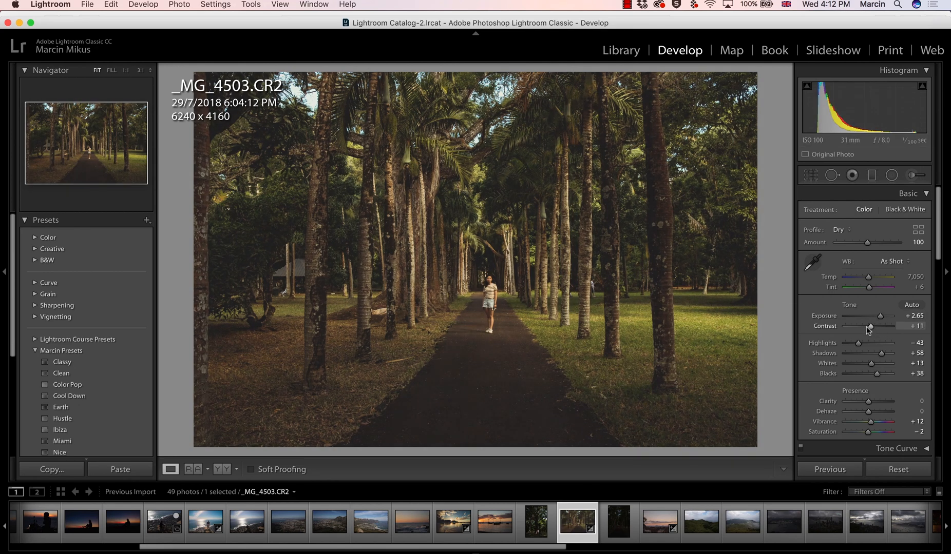
{"action": "left_click_drag", "start_coordinate": [857, 343], "coordinate": [854, 343]}
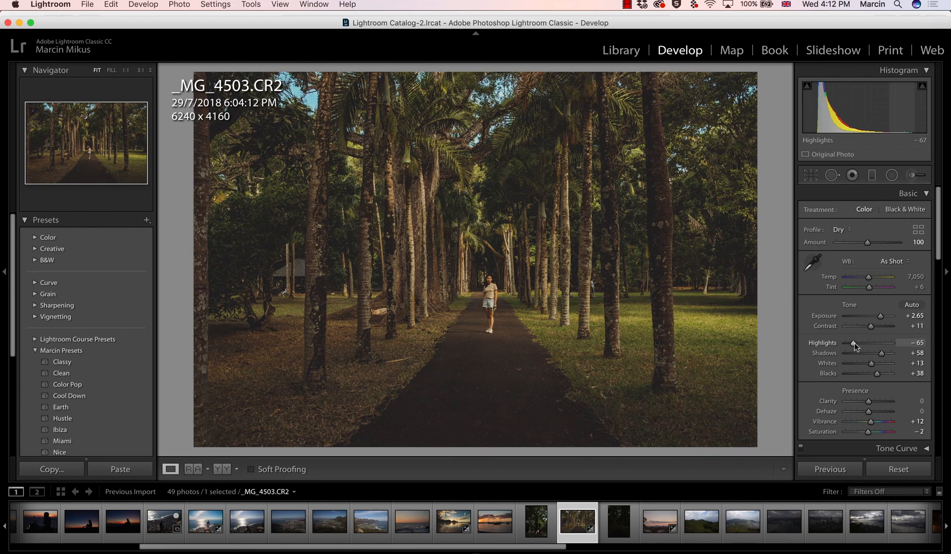
{"action": "left_click_drag", "start_coordinate": [867, 346], "coordinate": [873, 346]}
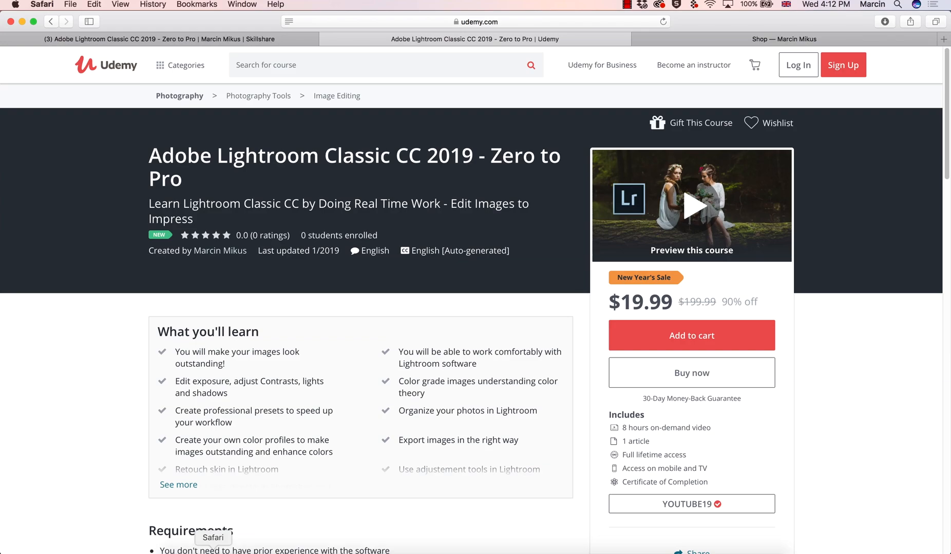
{"action": "mouse_move", "coordinate": [358, 461]}
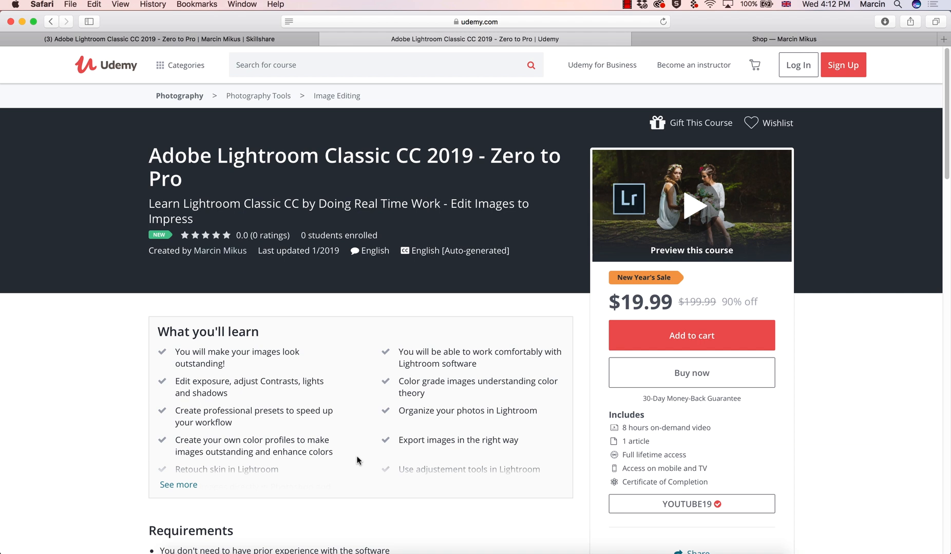
{"action": "left_click", "coordinate": [167, 39]}
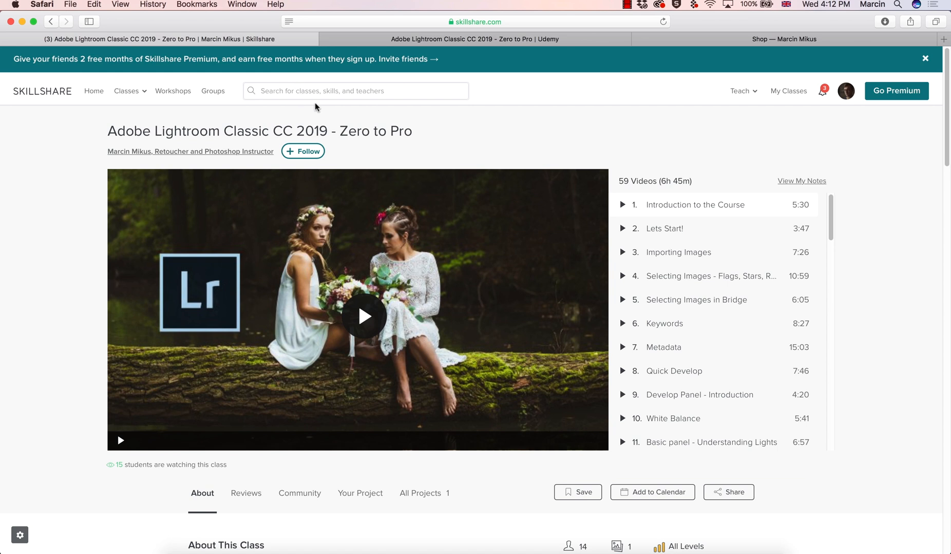
{"action": "mouse_move", "coordinate": [328, 114]}
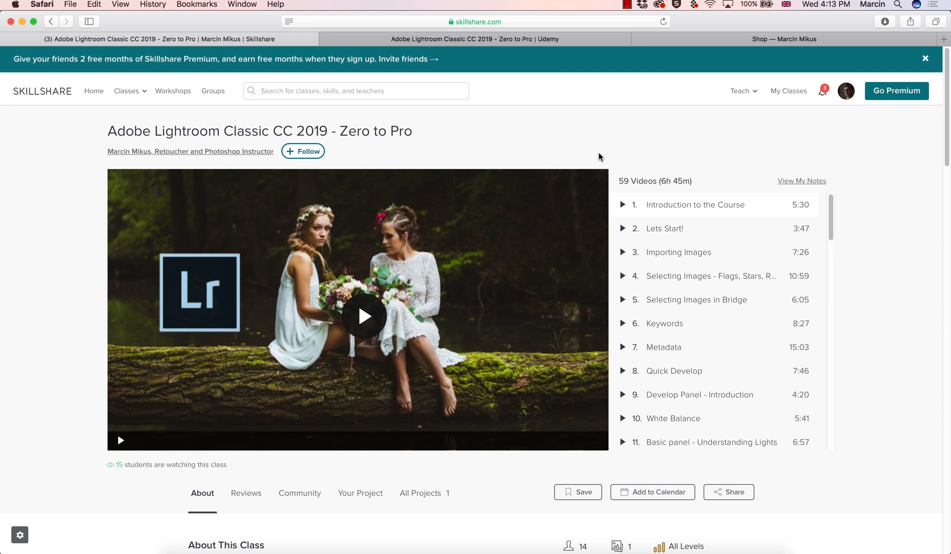
{"action": "mouse_move", "coordinate": [587, 145]}
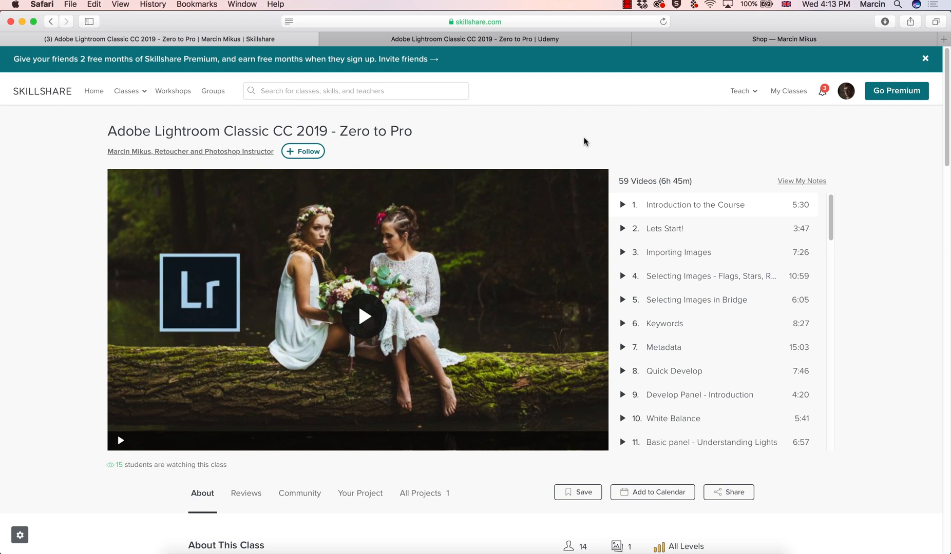
{"action": "mouse_move", "coordinate": [535, 54]}
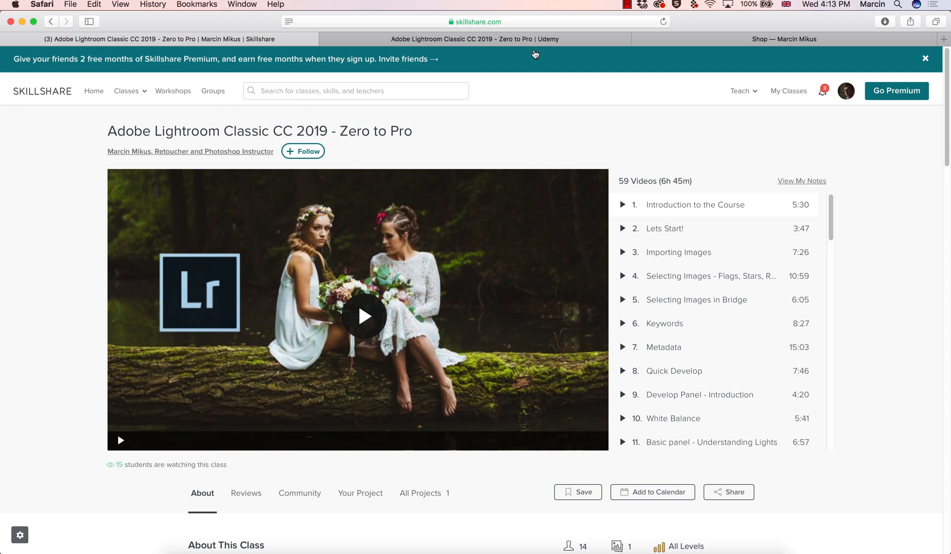
{"action": "left_click", "coordinate": [468, 39]}
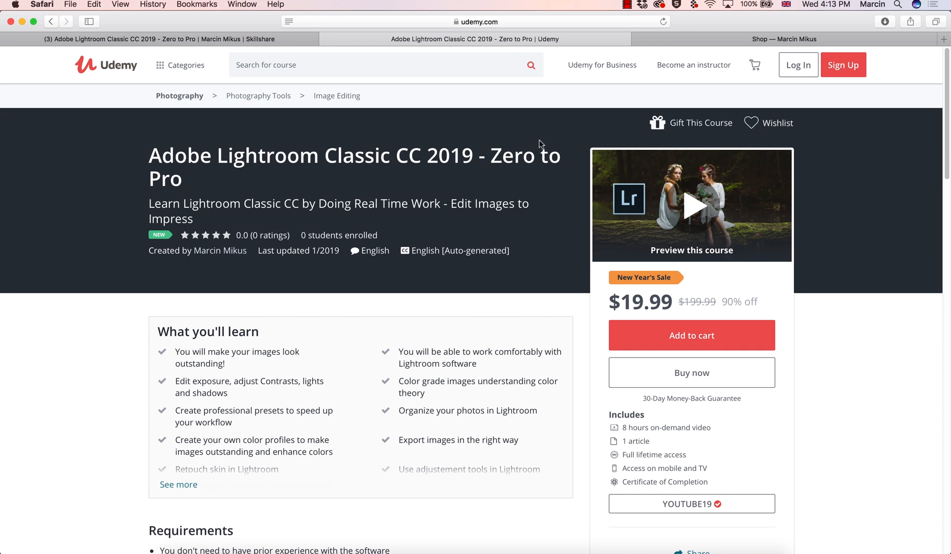
{"action": "mouse_move", "coordinate": [558, 200]}
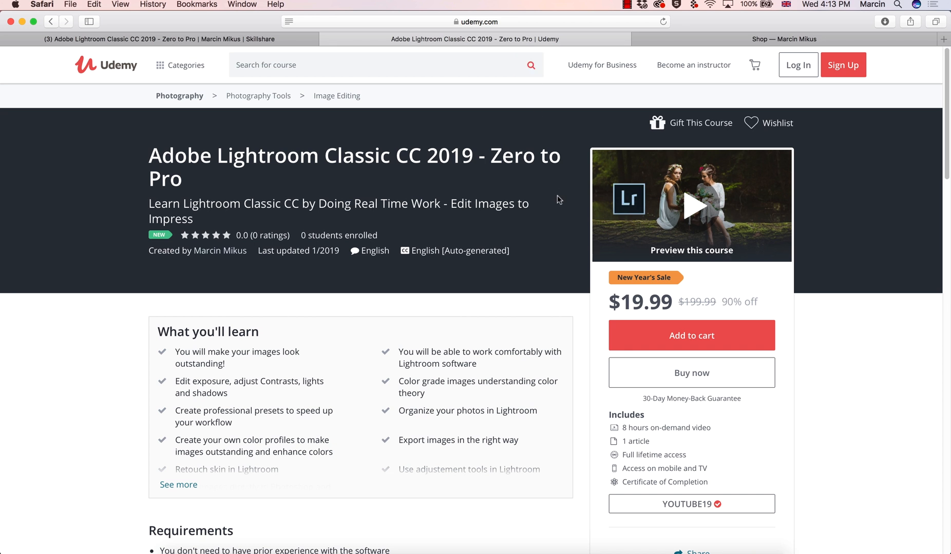
{"action": "mouse_move", "coordinate": [561, 184]}
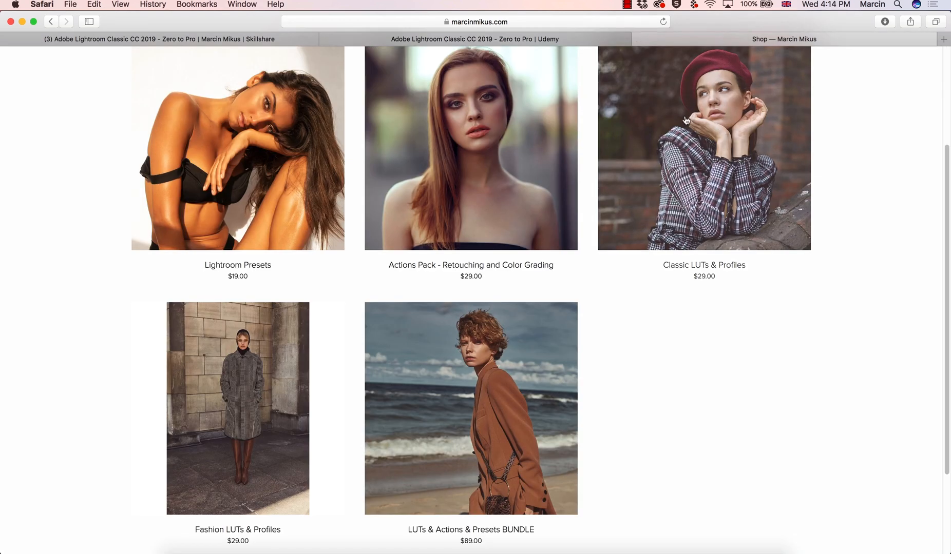
{"action": "mouse_move", "coordinate": [688, 390]}
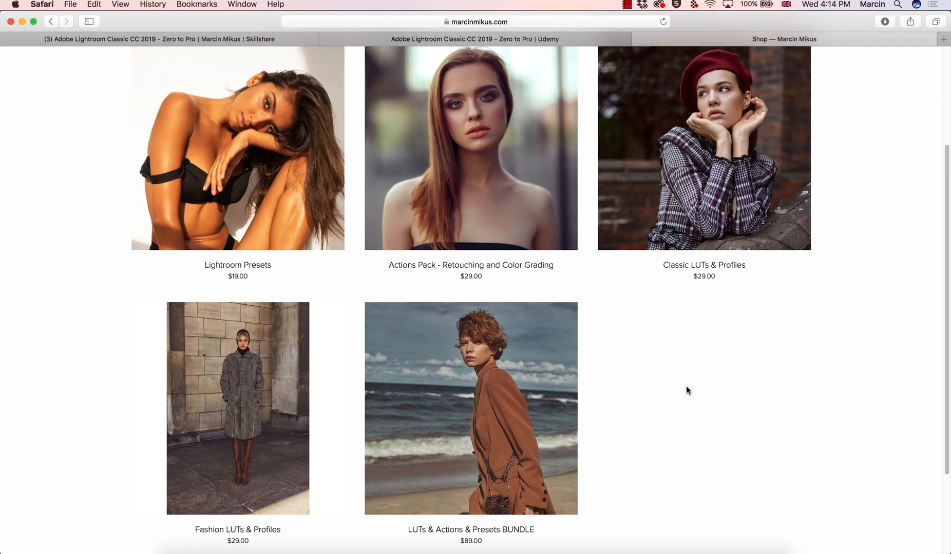
{"action": "mouse_move", "coordinate": [675, 242]}
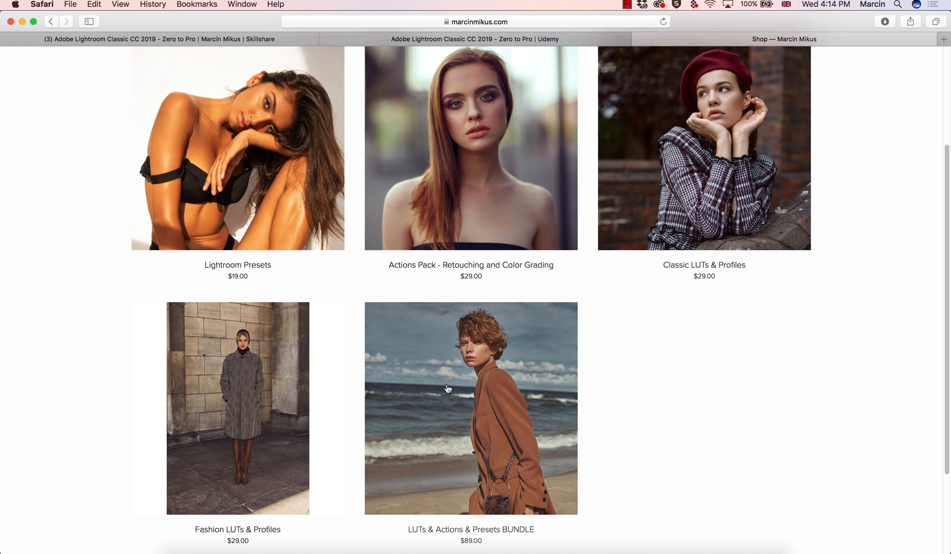
{"action": "mouse_move", "coordinate": [722, 348]}
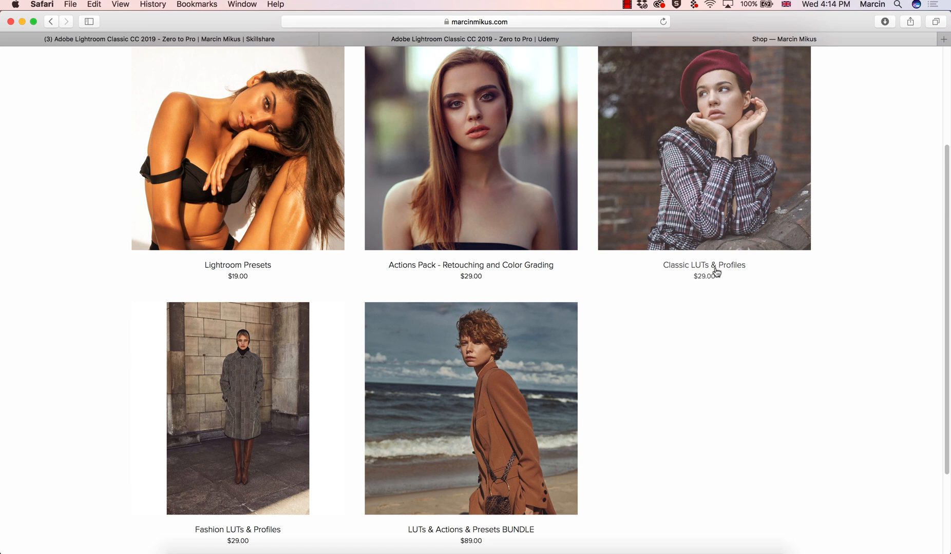
{"action": "mouse_move", "coordinate": [710, 314]}
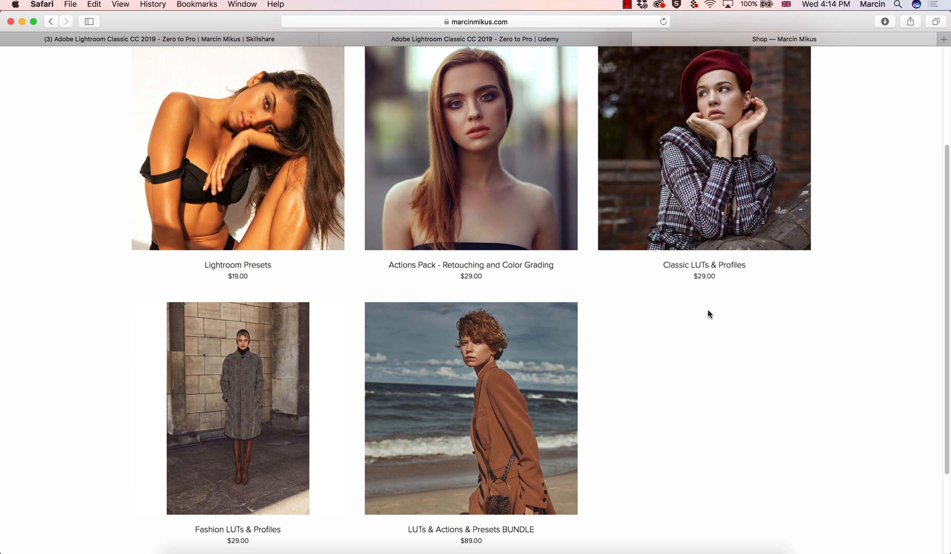